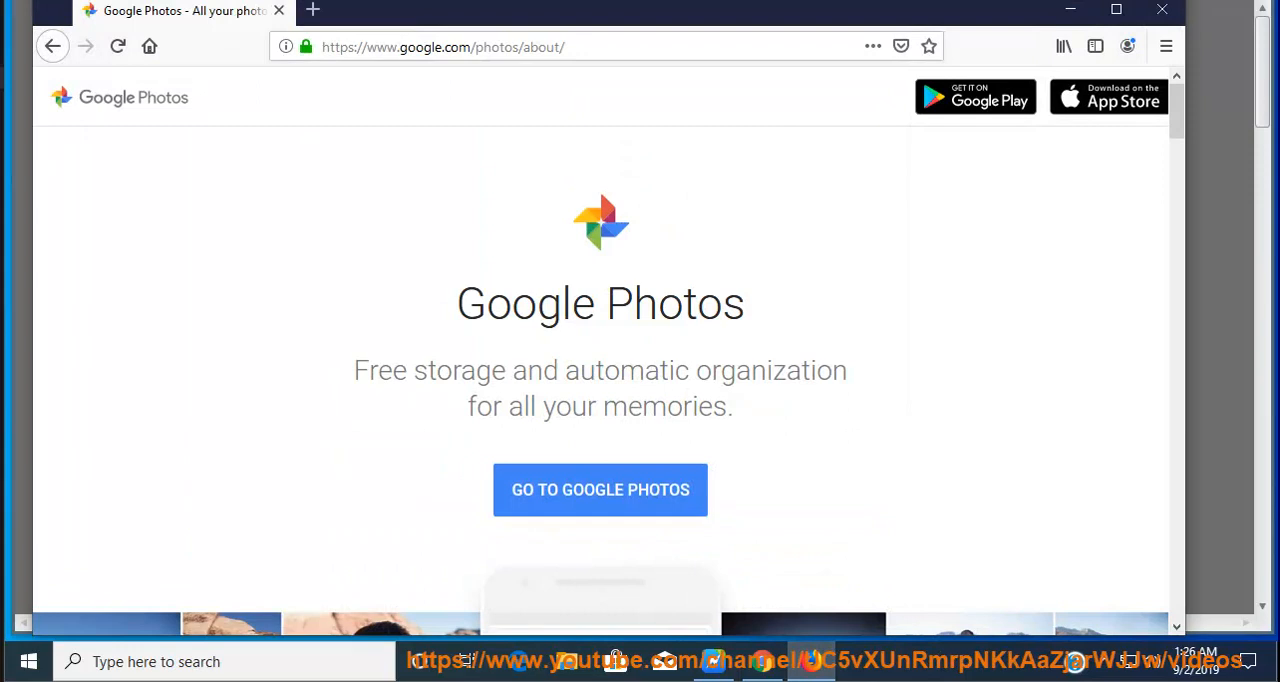
Clear cookies and cached content, and enable 'Delete cookies and site data when Firefox is closed'.
click(1165, 46)
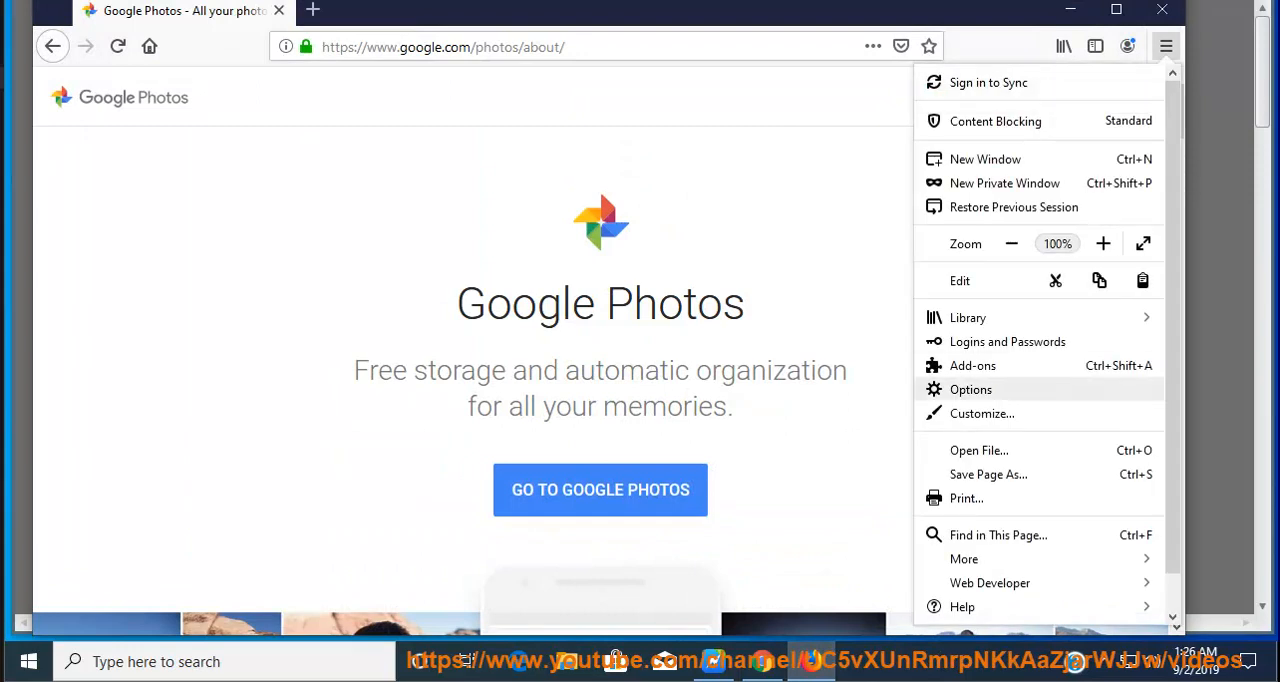
click(971, 389)
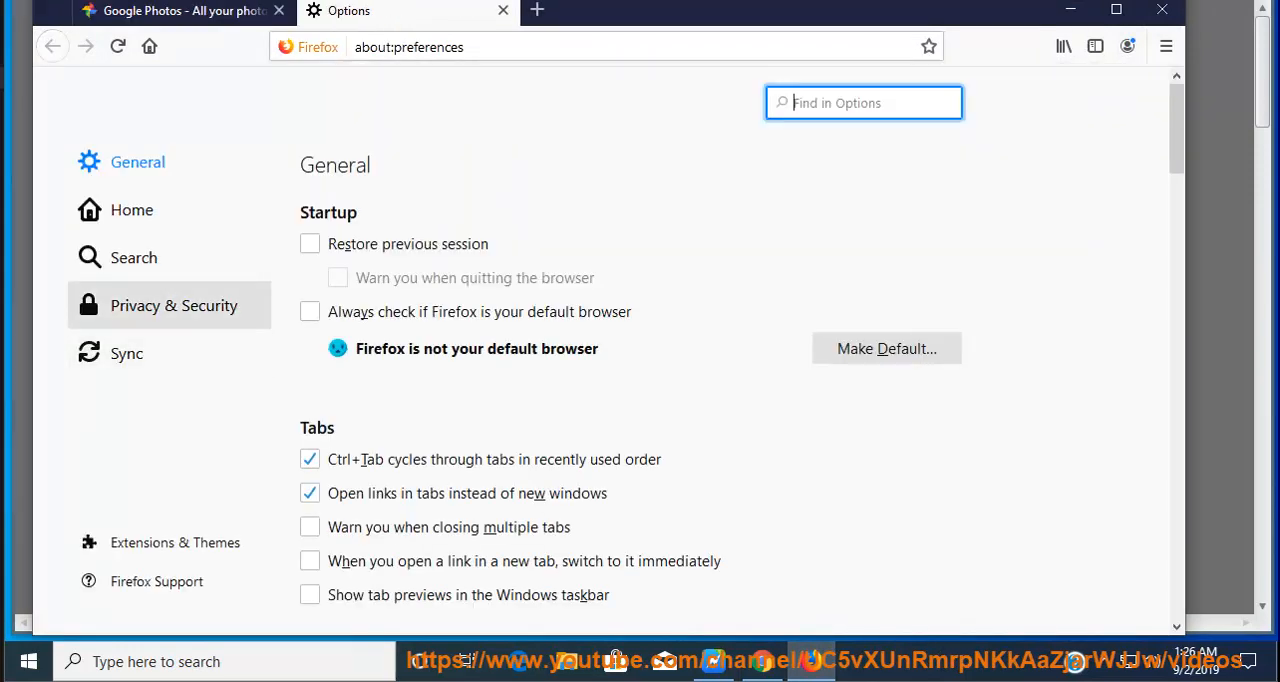
click(173, 305)
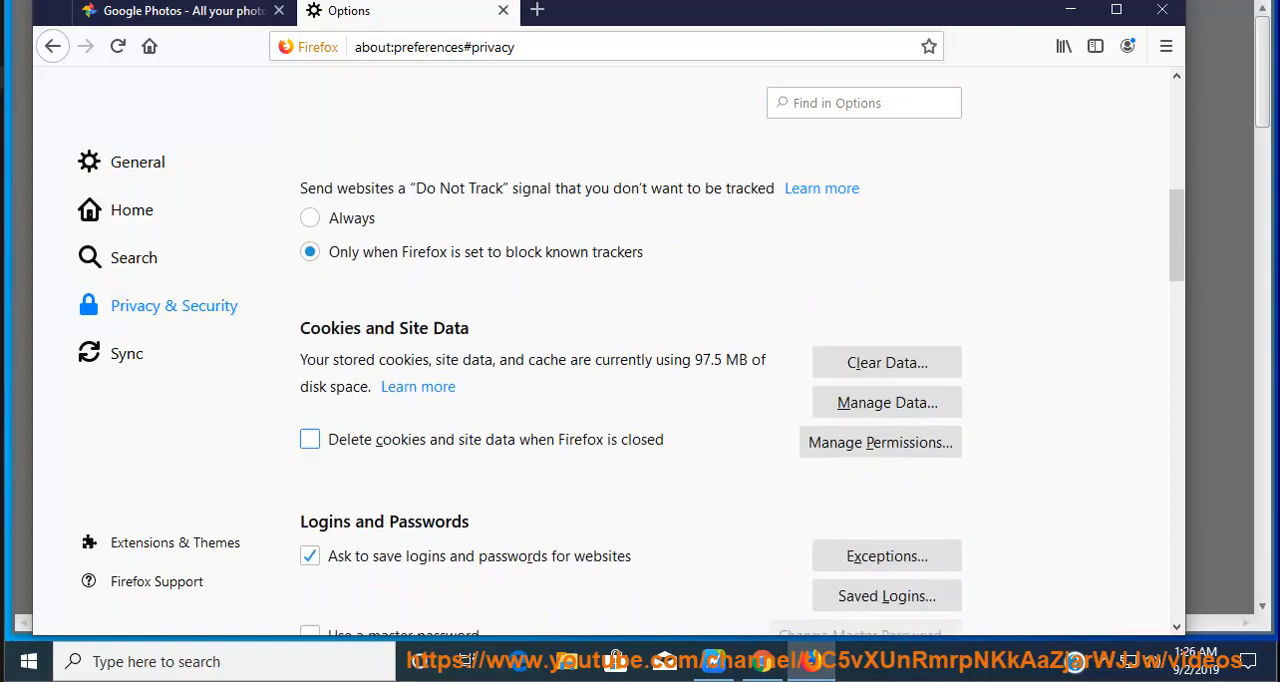
scroll(down, 3)
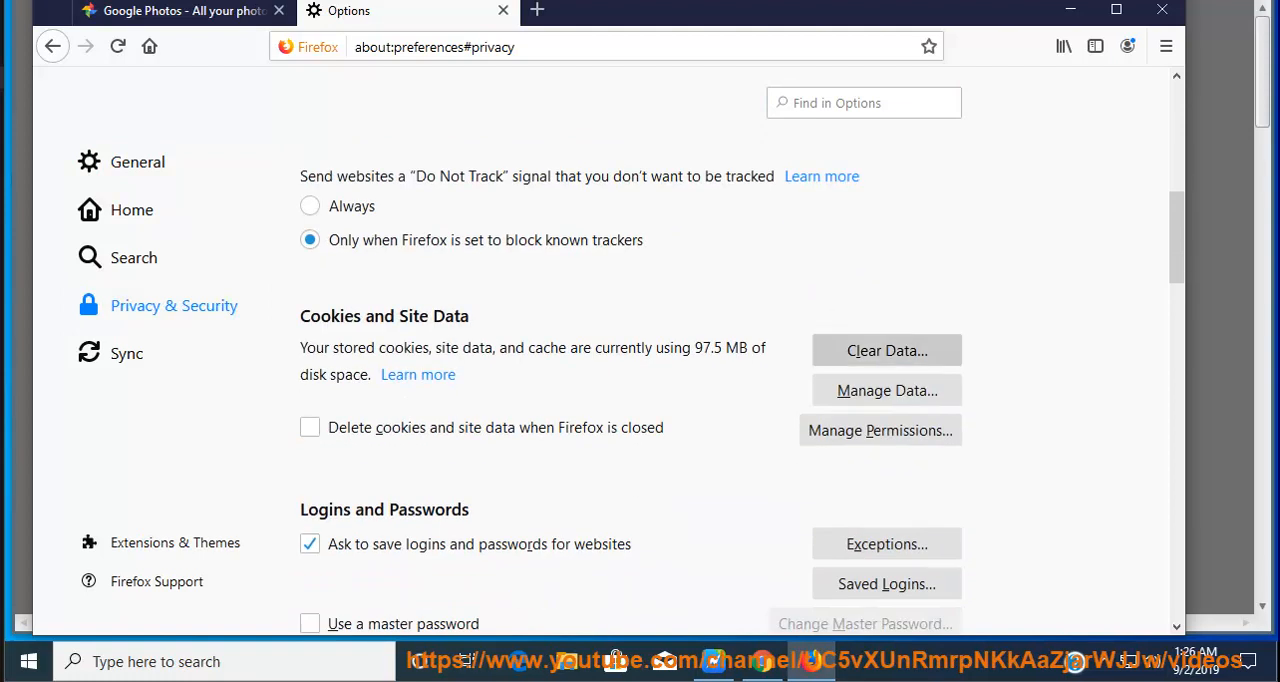
click(885, 350)
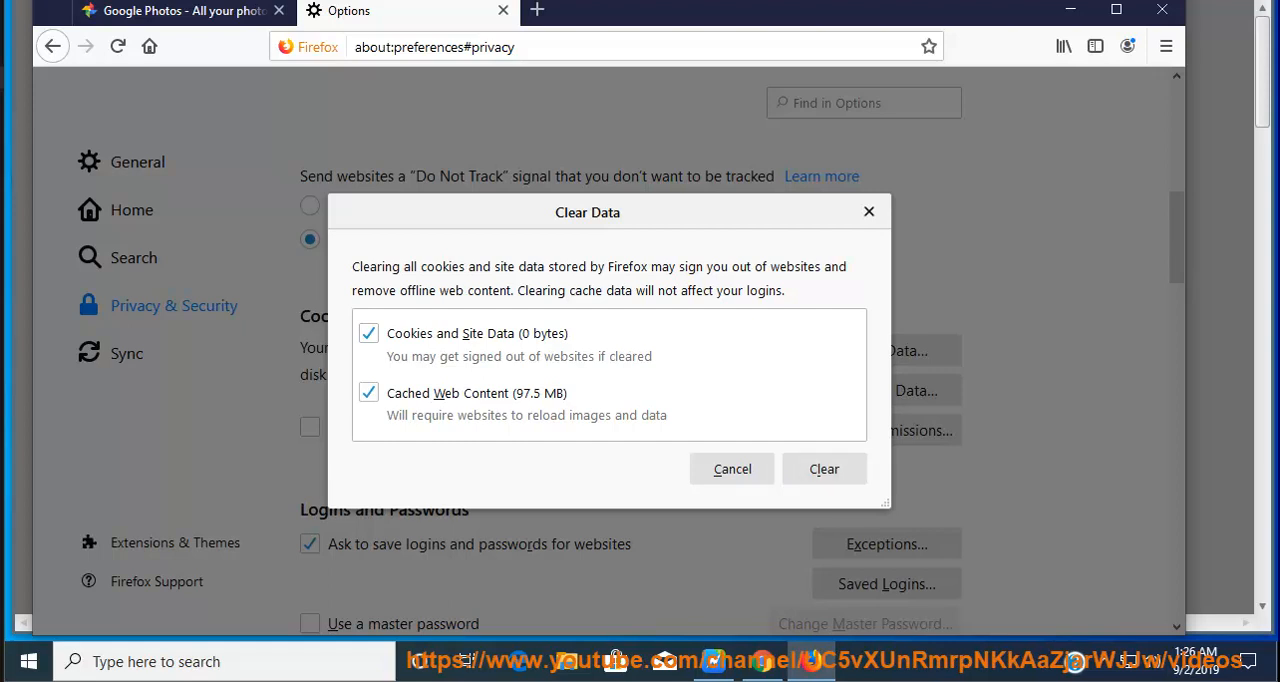
click(731, 468)
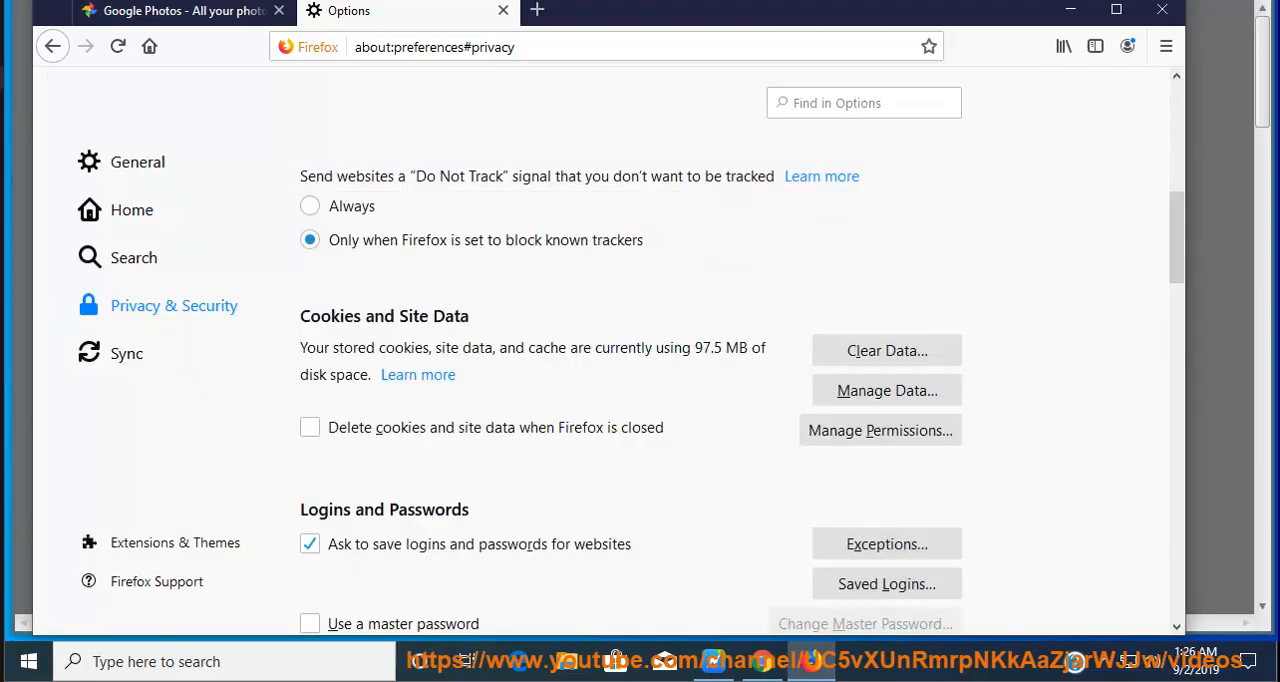
click(310, 427)
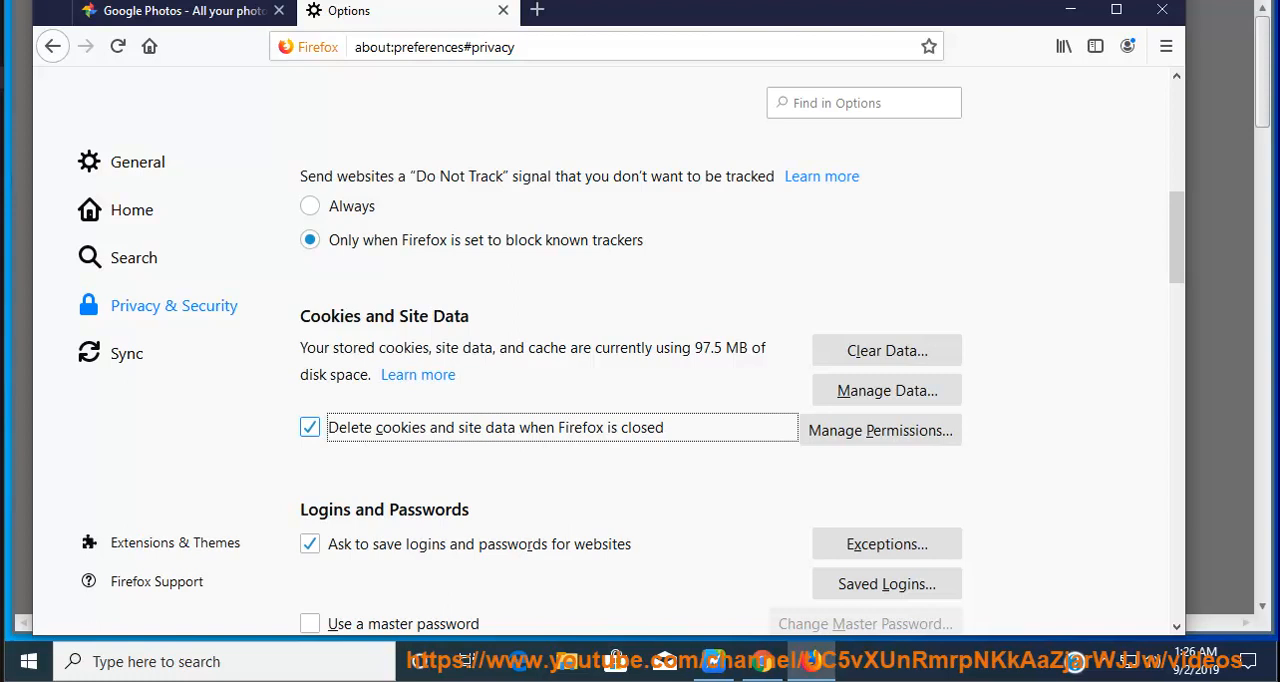
click(310, 427)
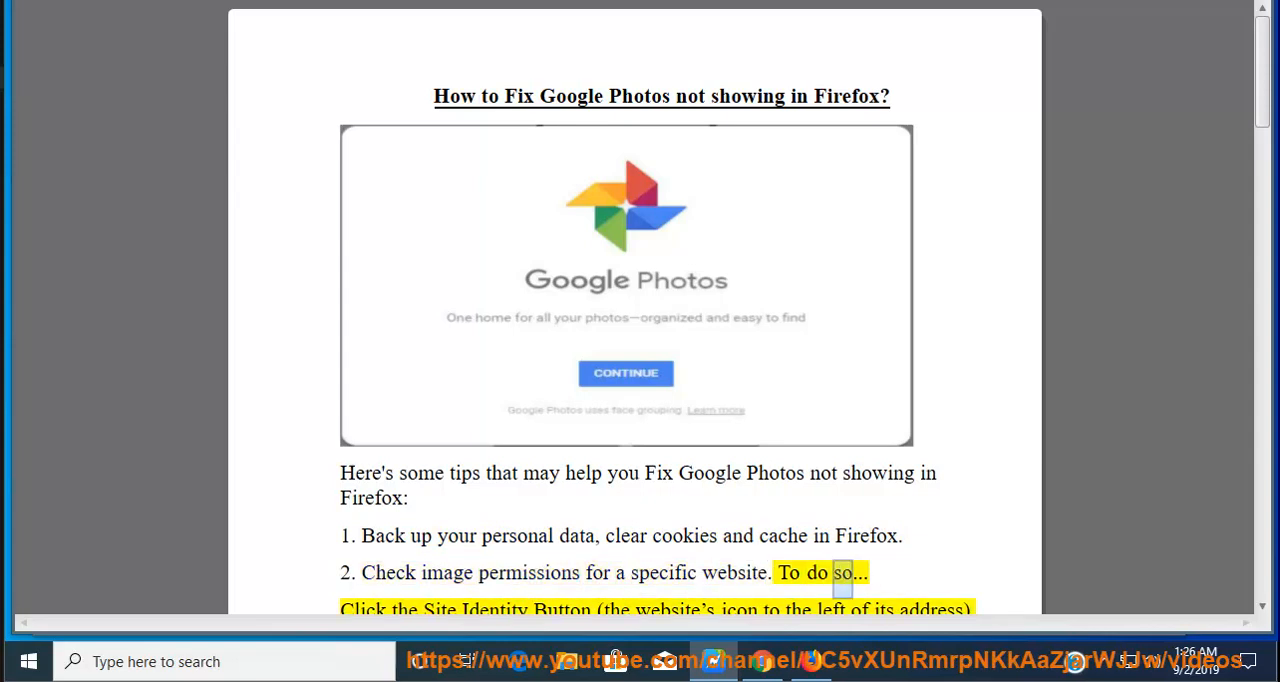
Read the image-permission steps and tip 3 in Word, then switch back to Google Photos.
scroll(down, 3)
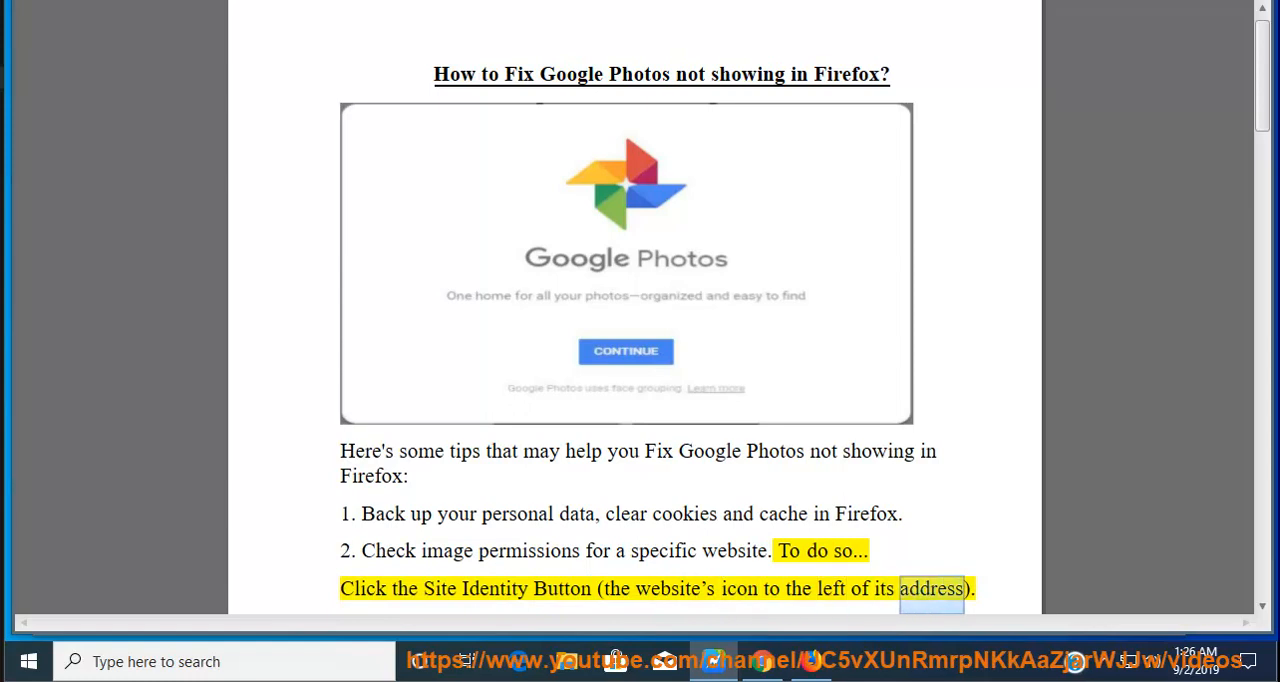
scroll(down, 3)
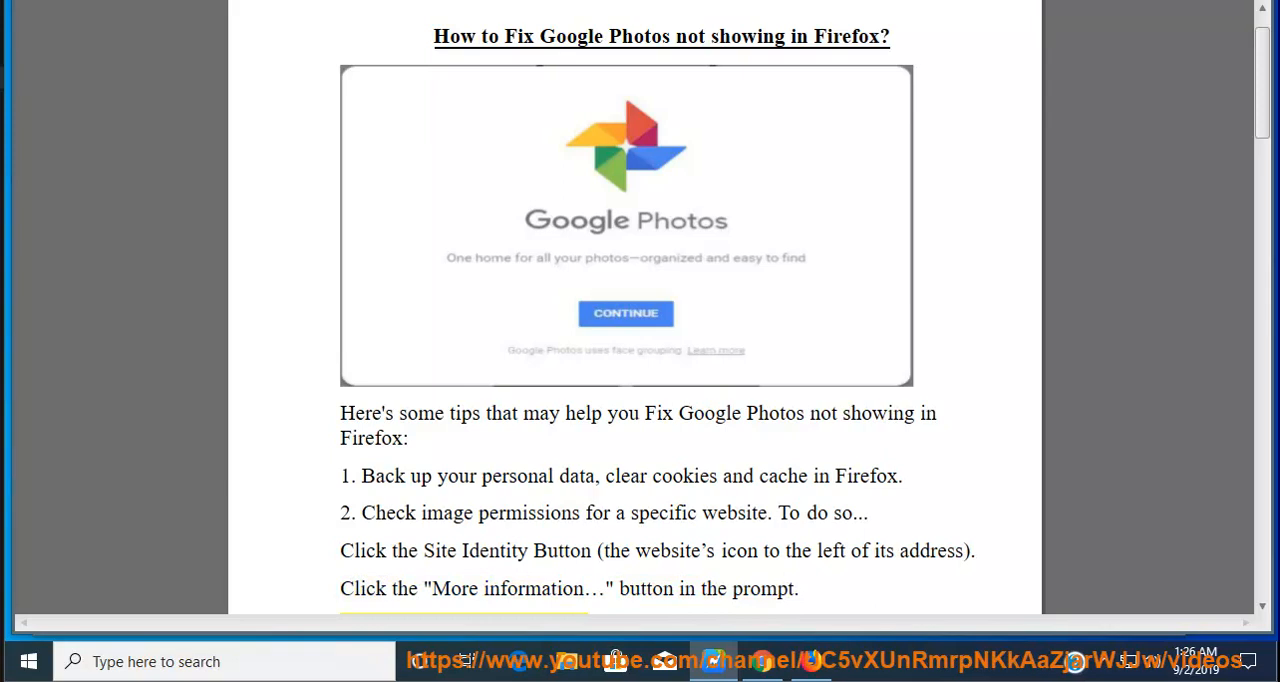
scroll(down, 3)
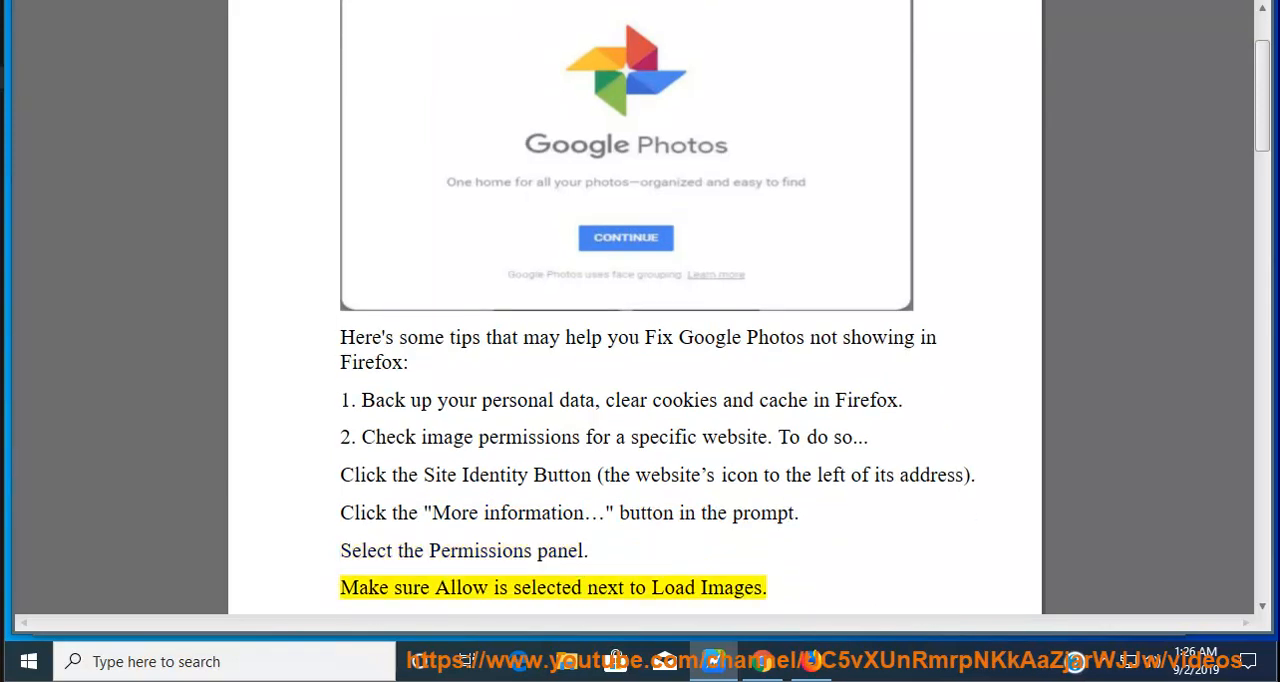
double_click(731, 587)
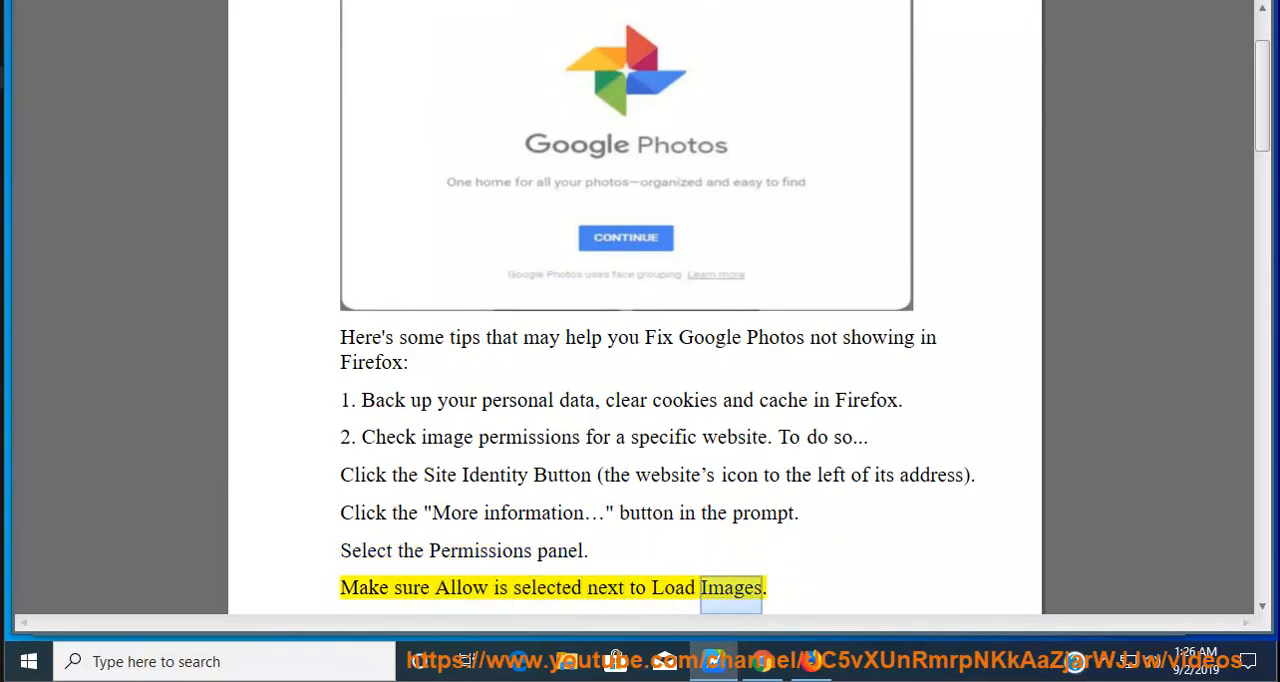
scroll(down, 3)
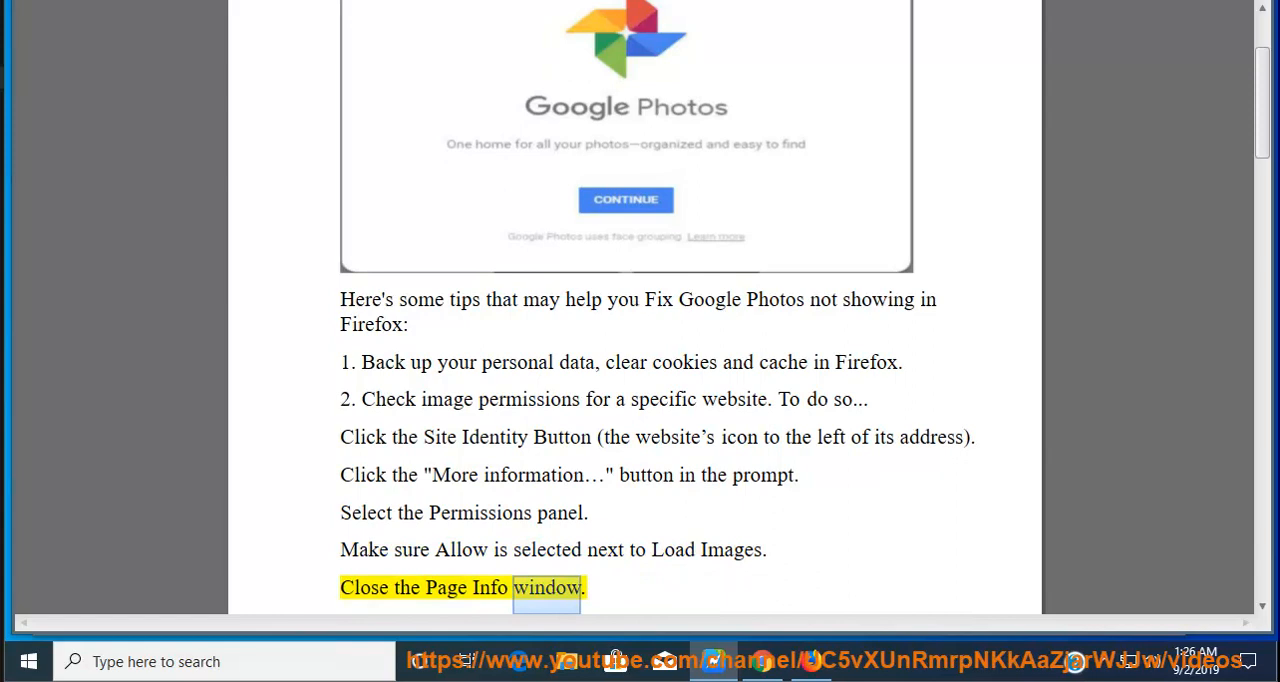
scroll(down, 3)
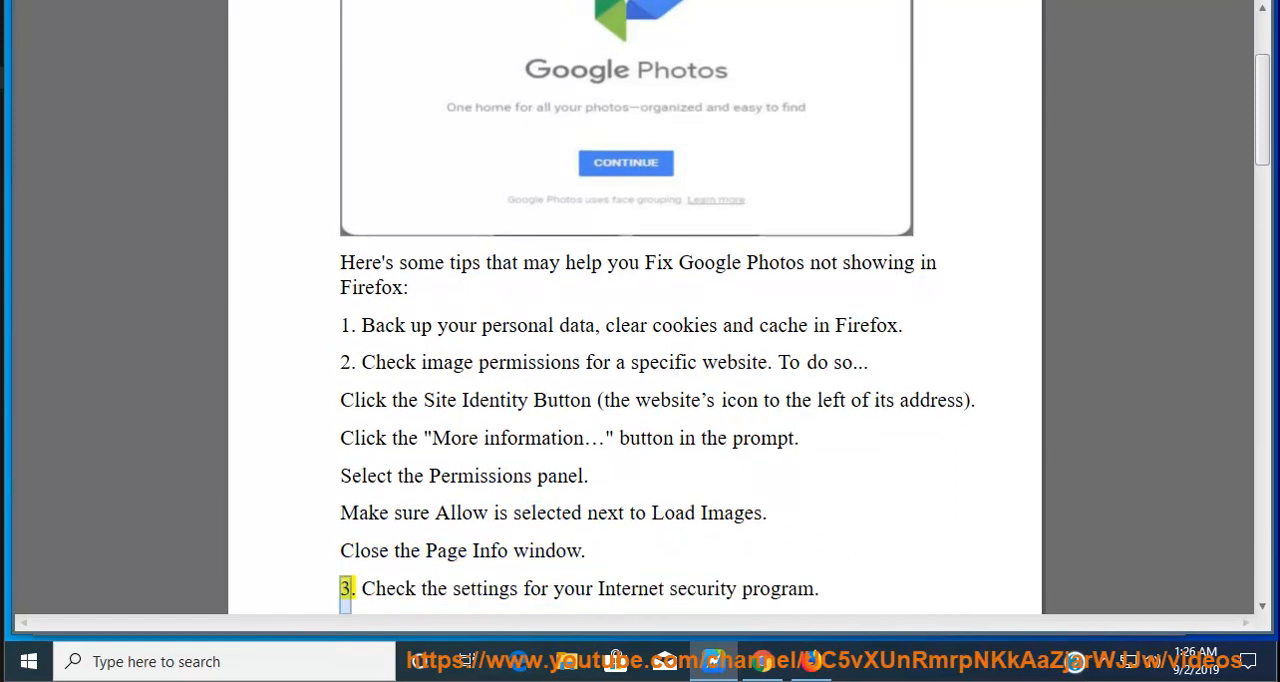
click(400, 11)
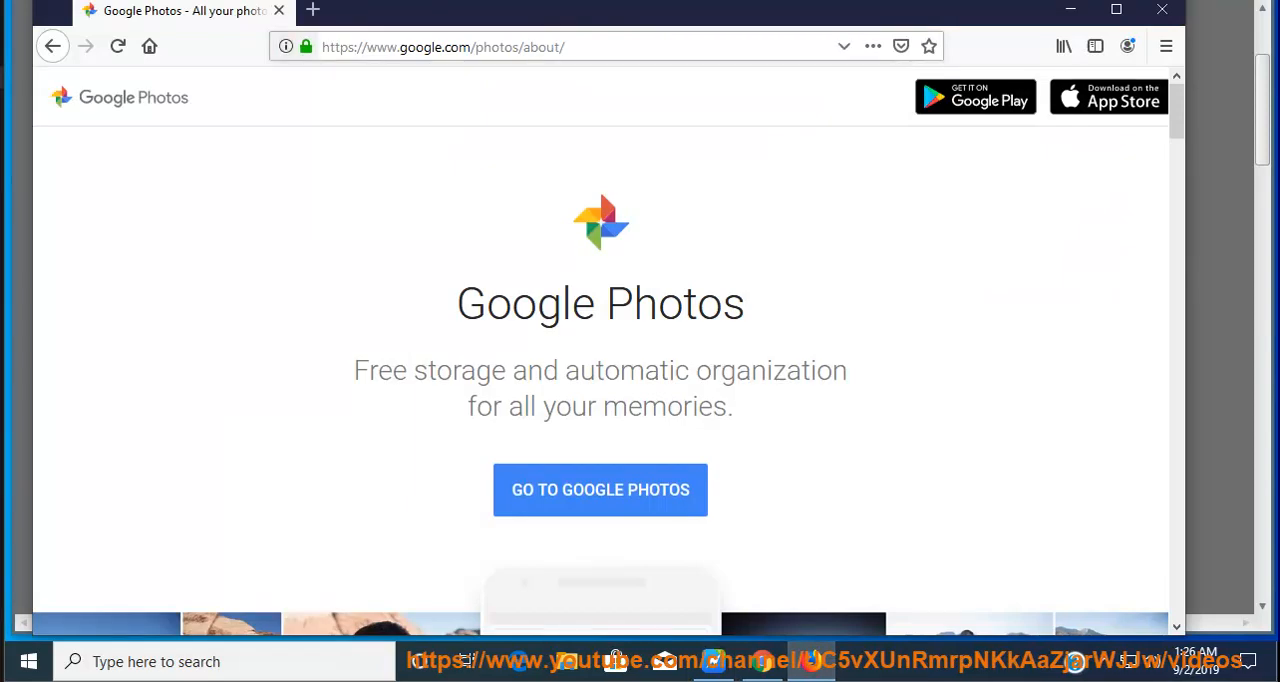
Review google.com's site information showing no special permissions, and open its permission preferences.
click(286, 47)
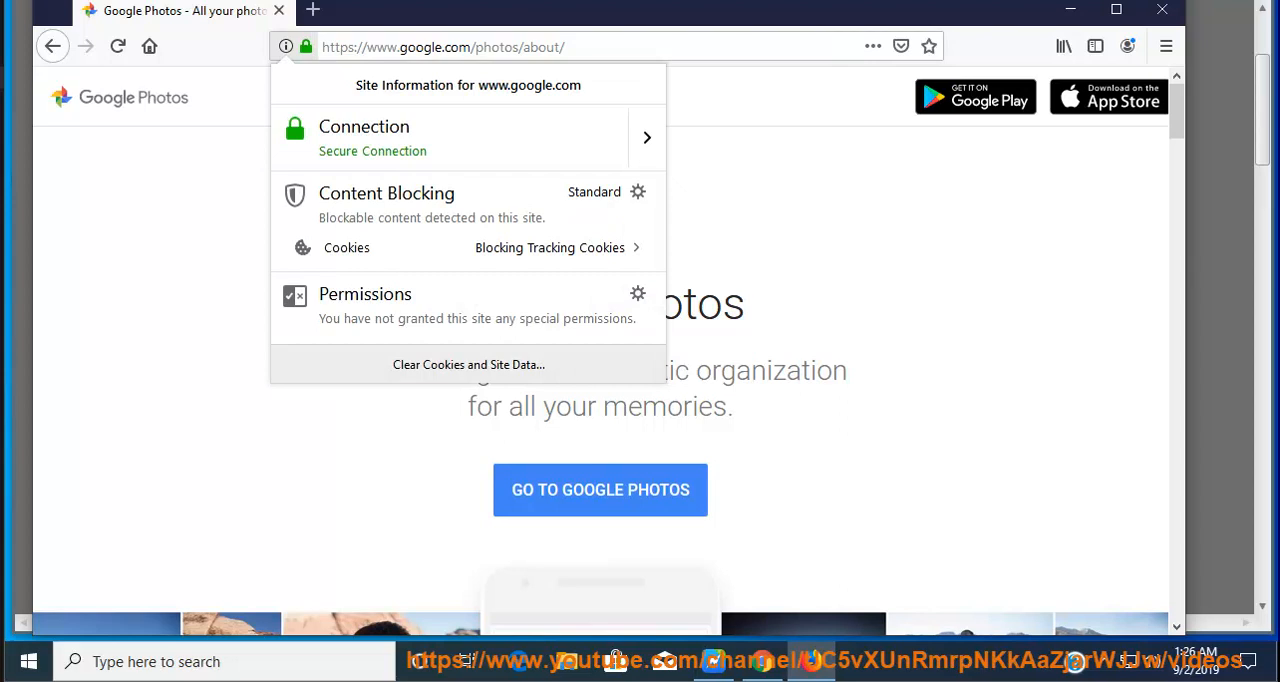
click(285, 46)
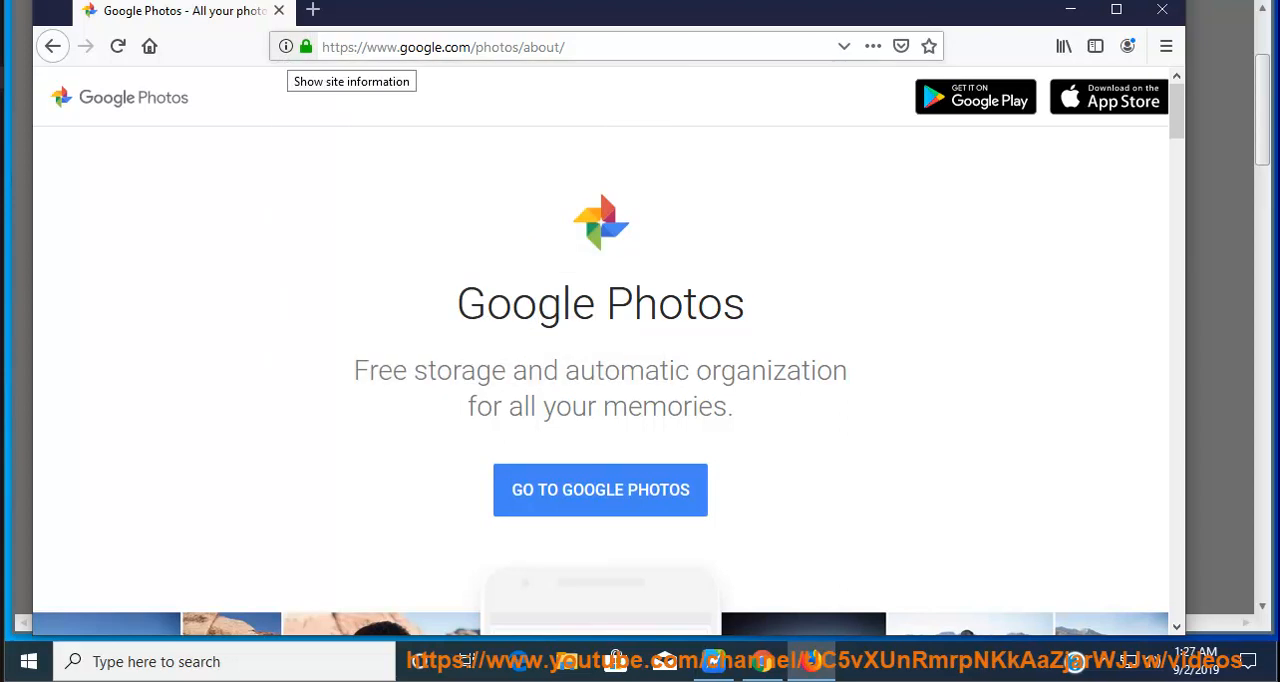
click(286, 46)
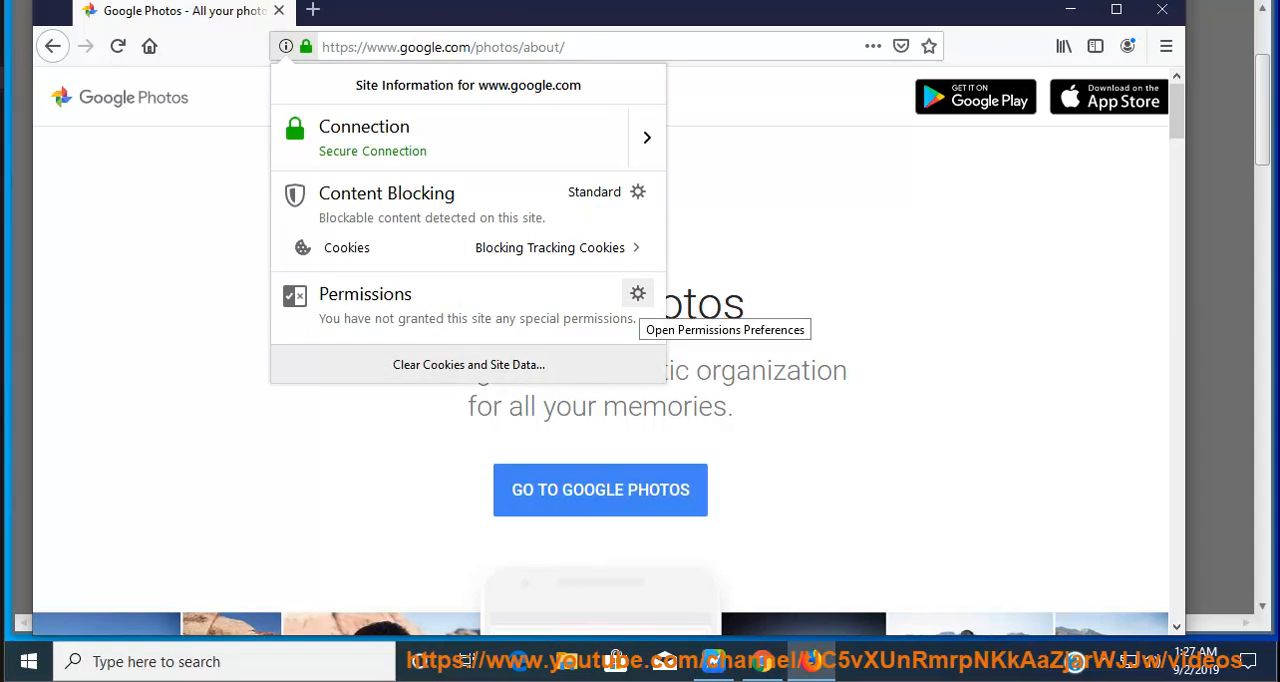
click(638, 293)
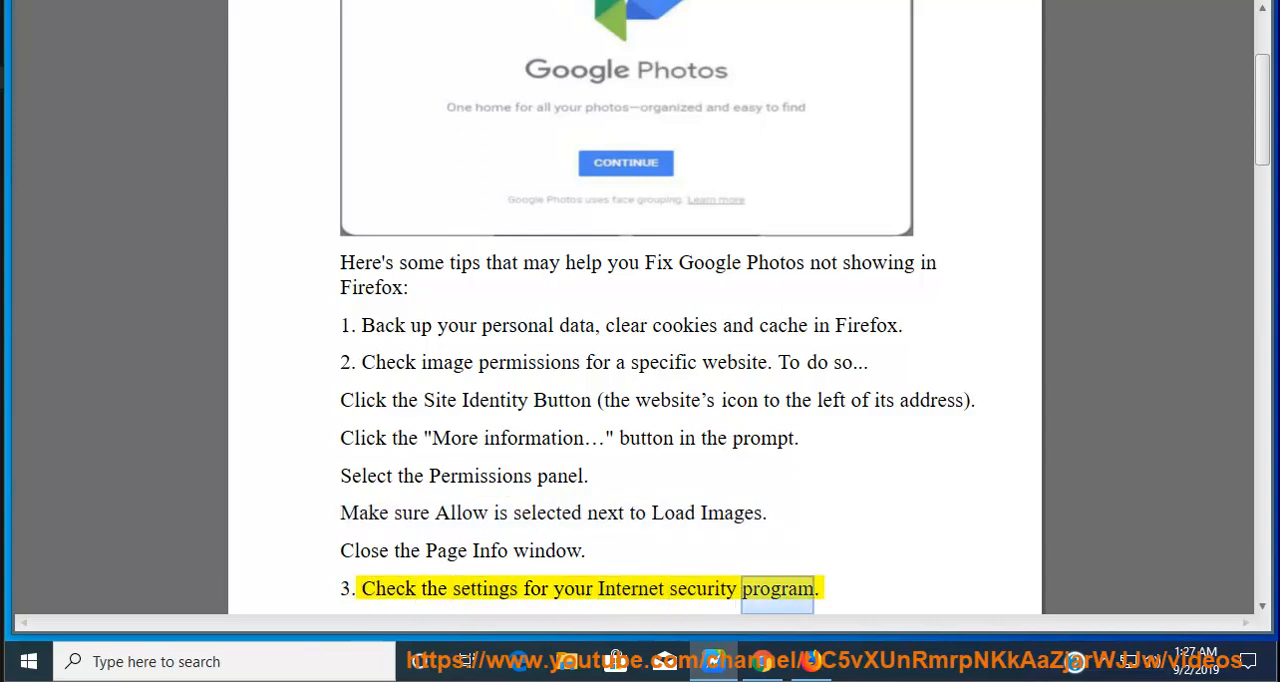
Scroll the Word guide to the clean-boot instruction and tip 4 on disabling extensions.
scroll(down, 3)
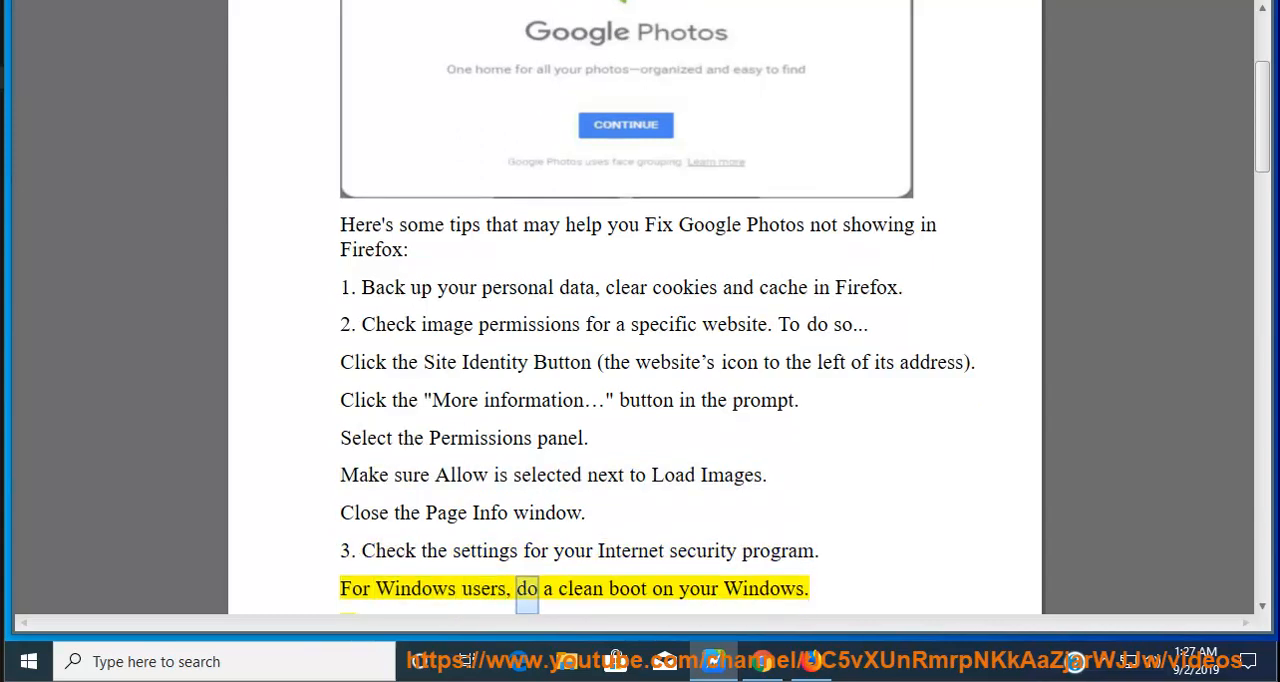
scroll(down, 3)
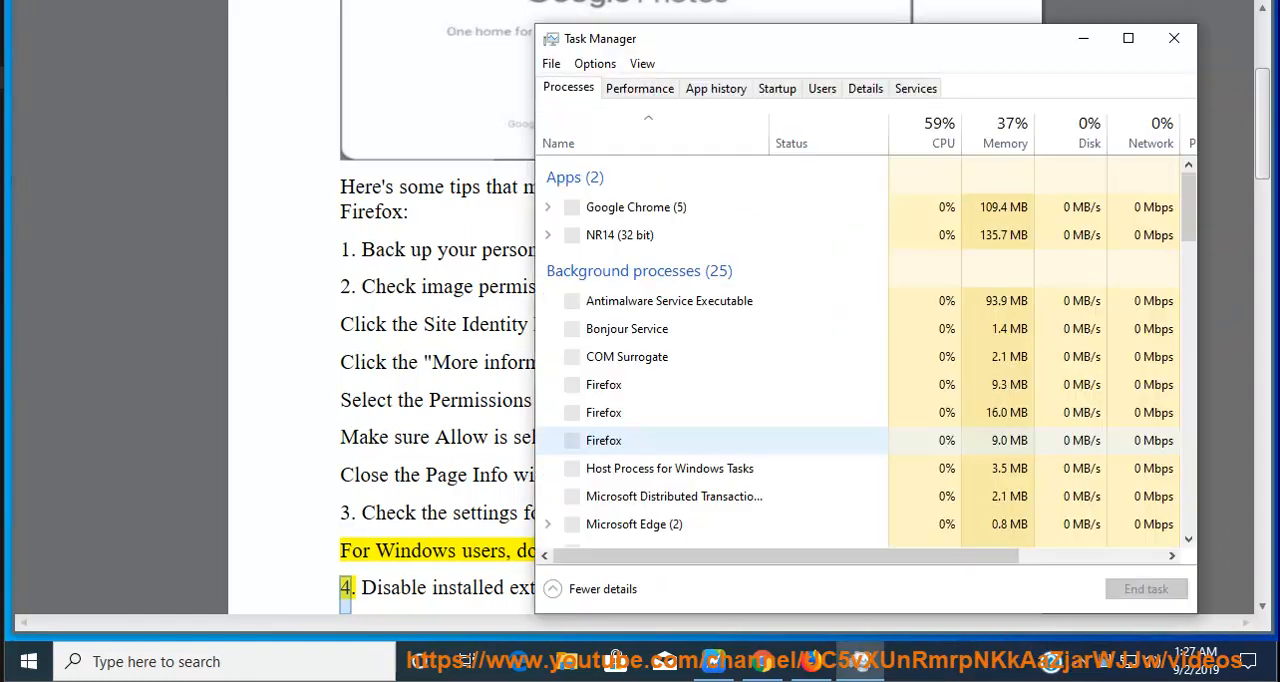
Show Task Manager's Startup apps and select the VMware Tools Core Service entry.
click(777, 88)
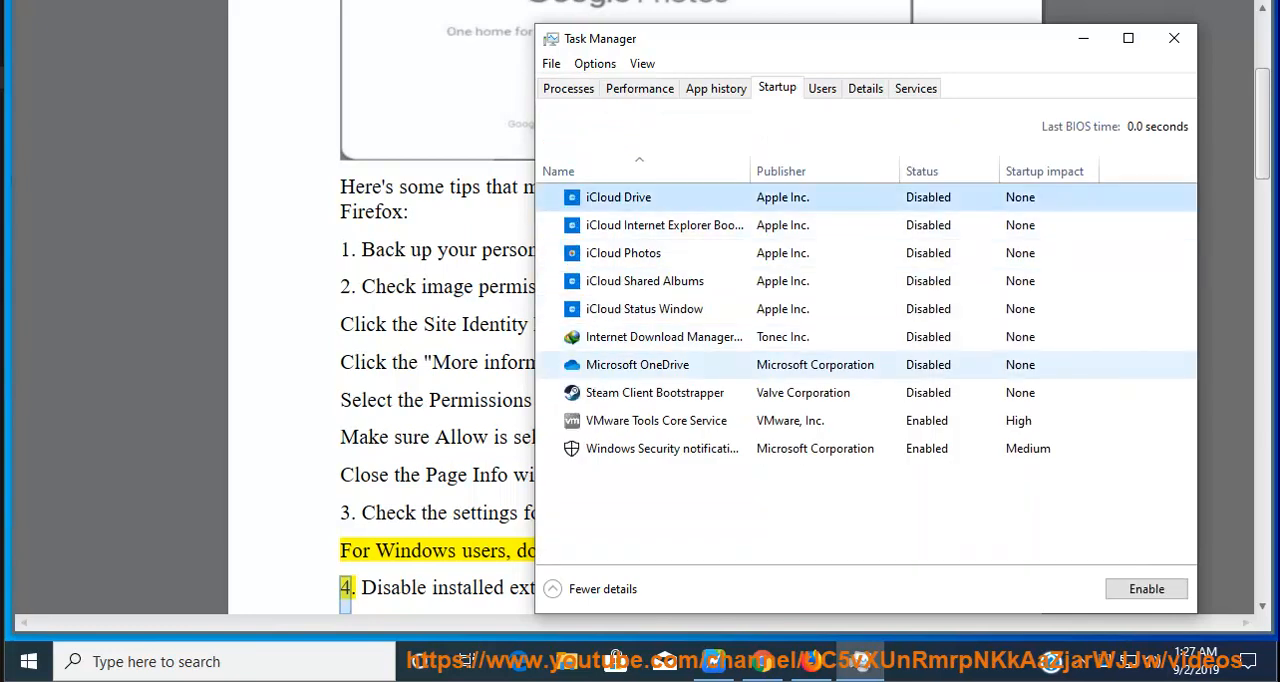
click(656, 420)
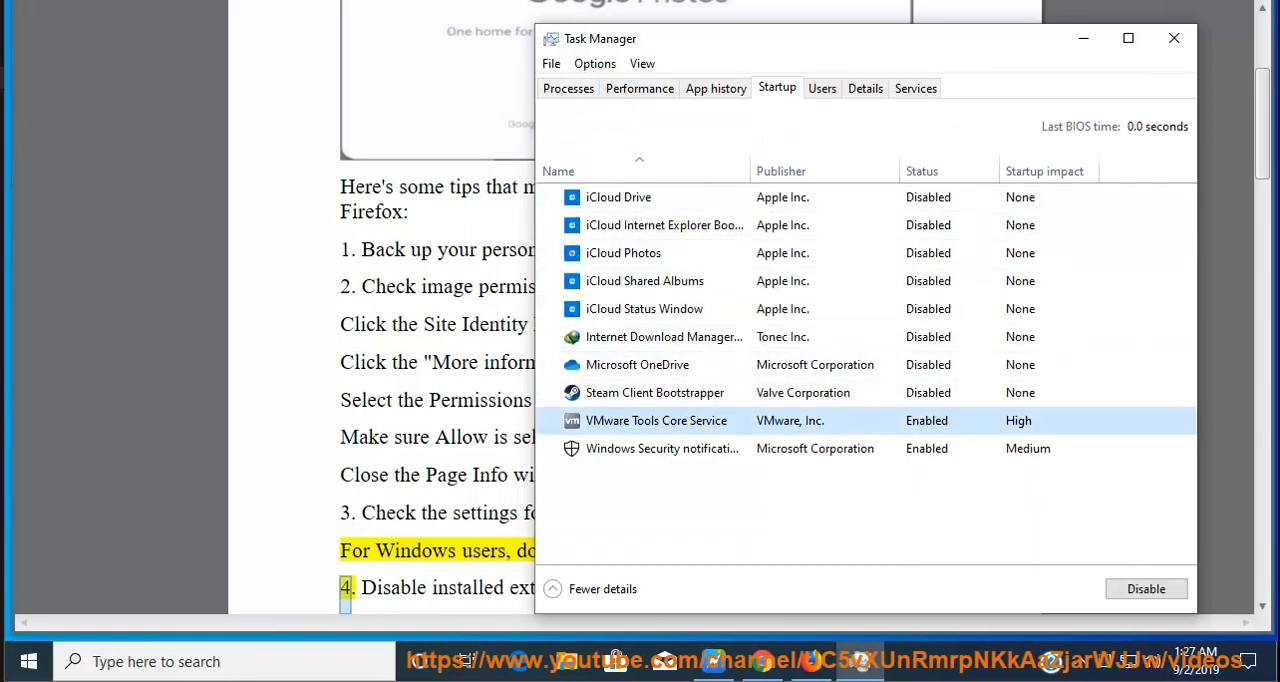
click(662, 448)
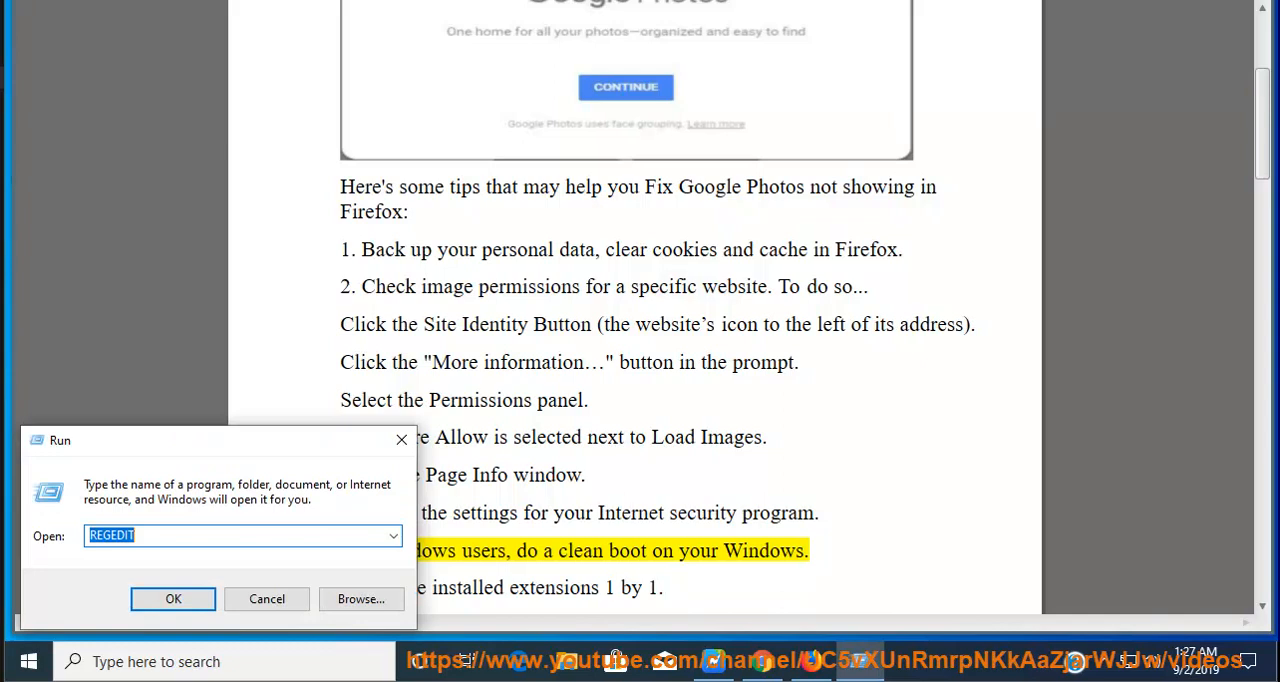
Run MSCONFIG, list services with 'Hide all Microsoft services' ticked, then close it.
click(392, 535)
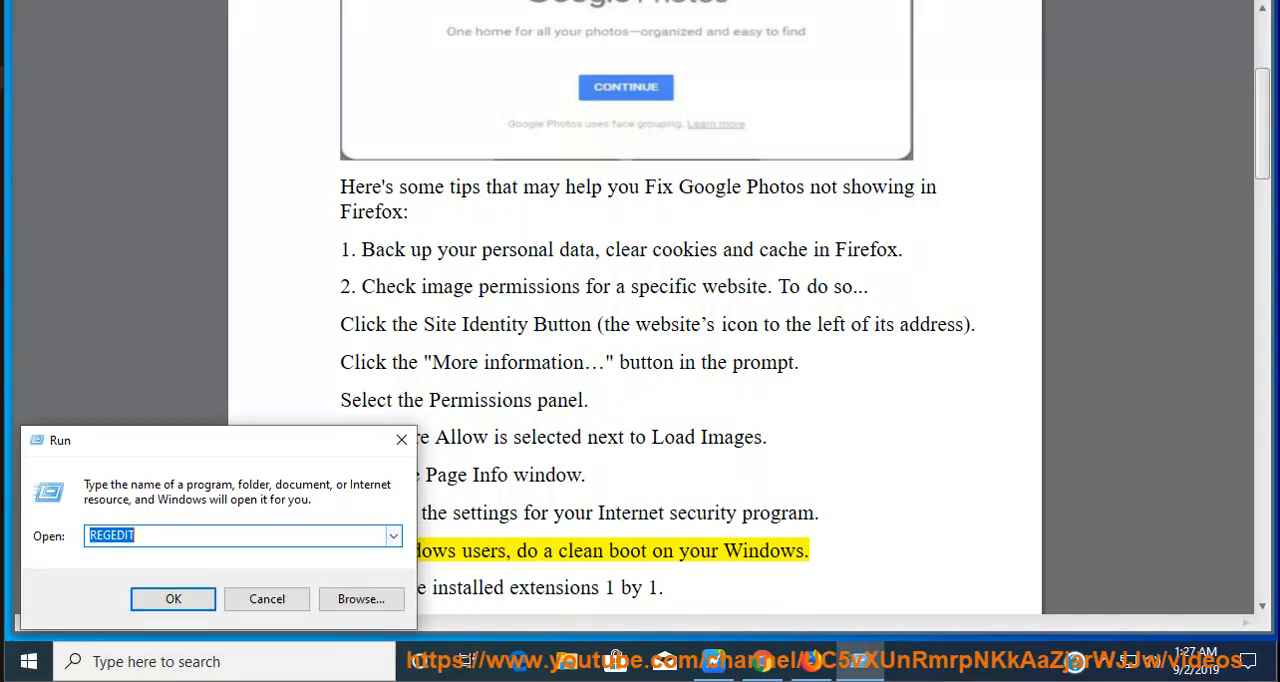
text(MSCONFIG)
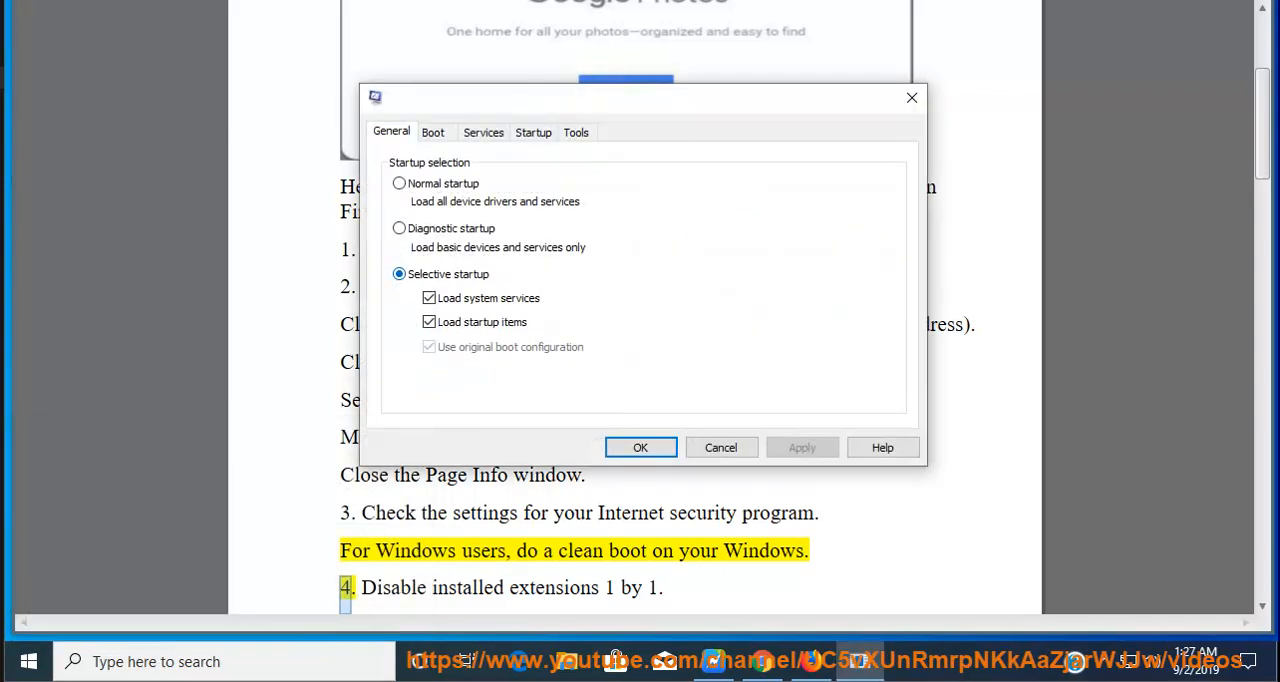
click(483, 132)
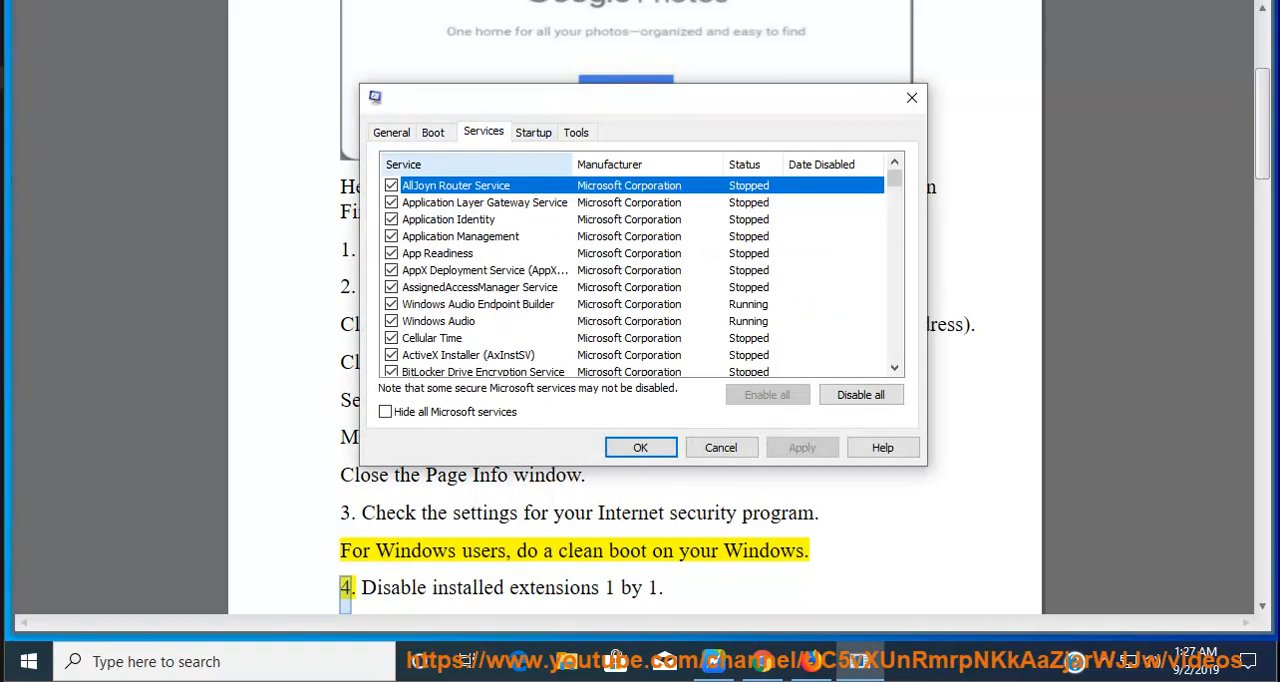
click(385, 411)
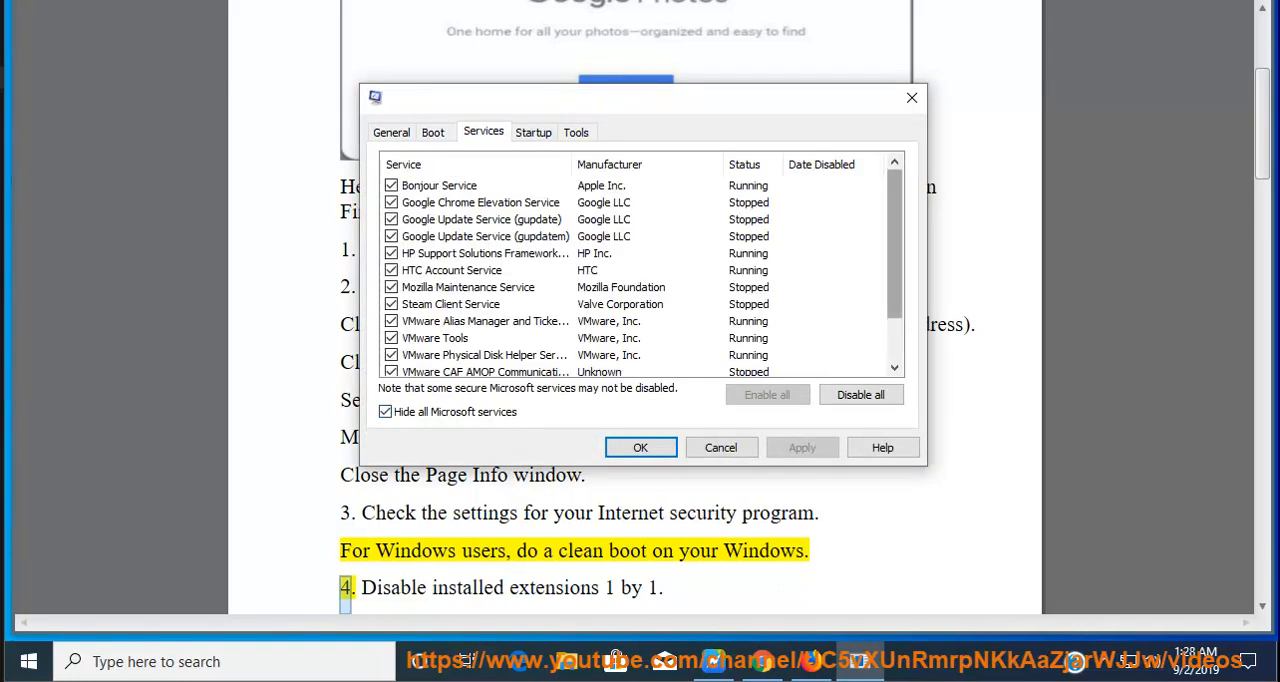
scroll(down, 3)
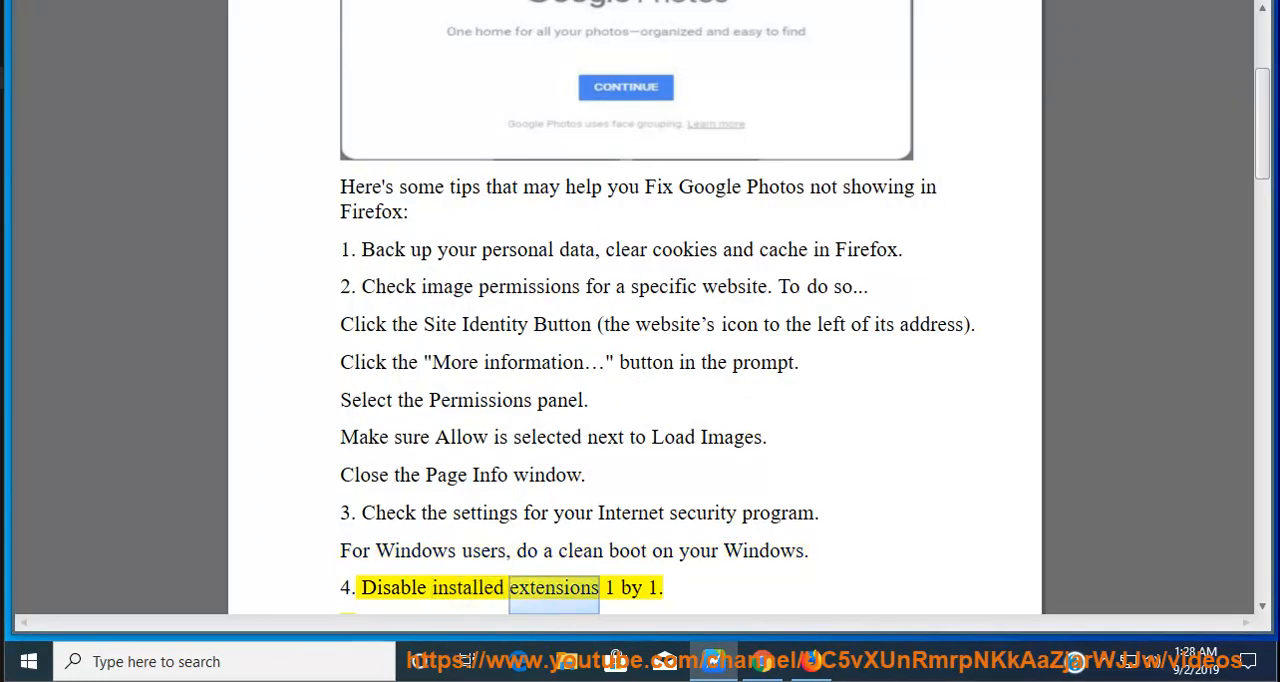
scroll(down, 3)
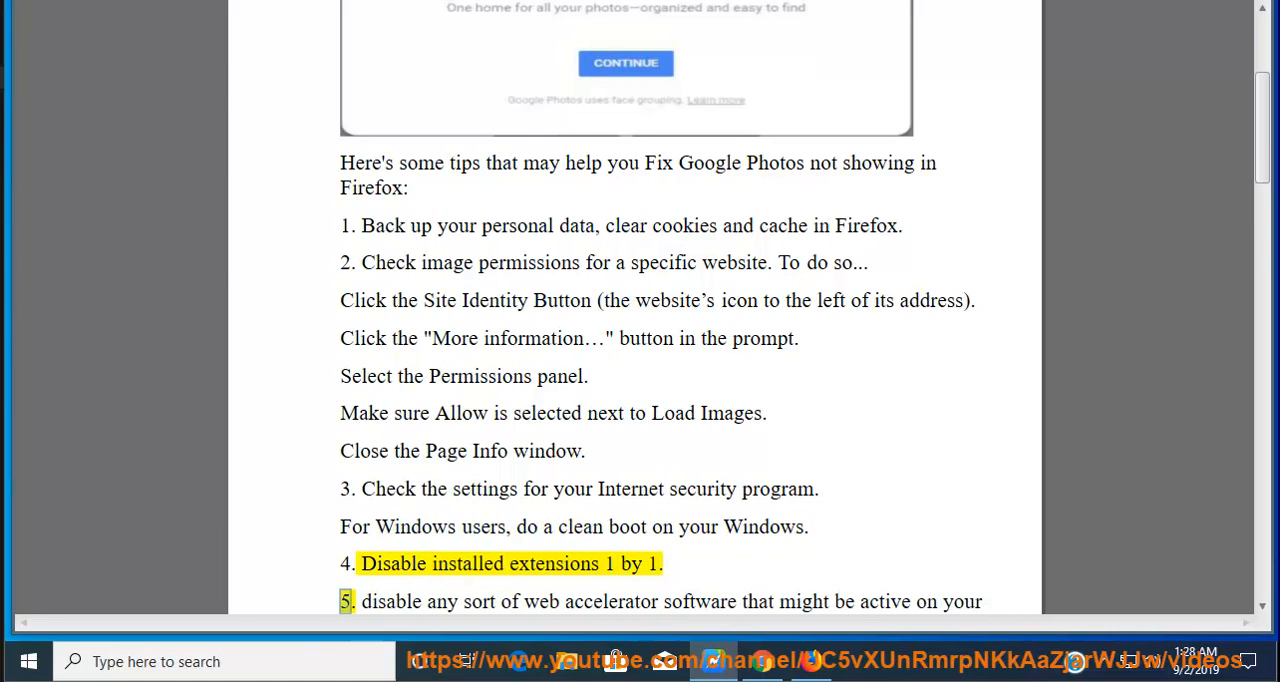
double_click(554, 563)
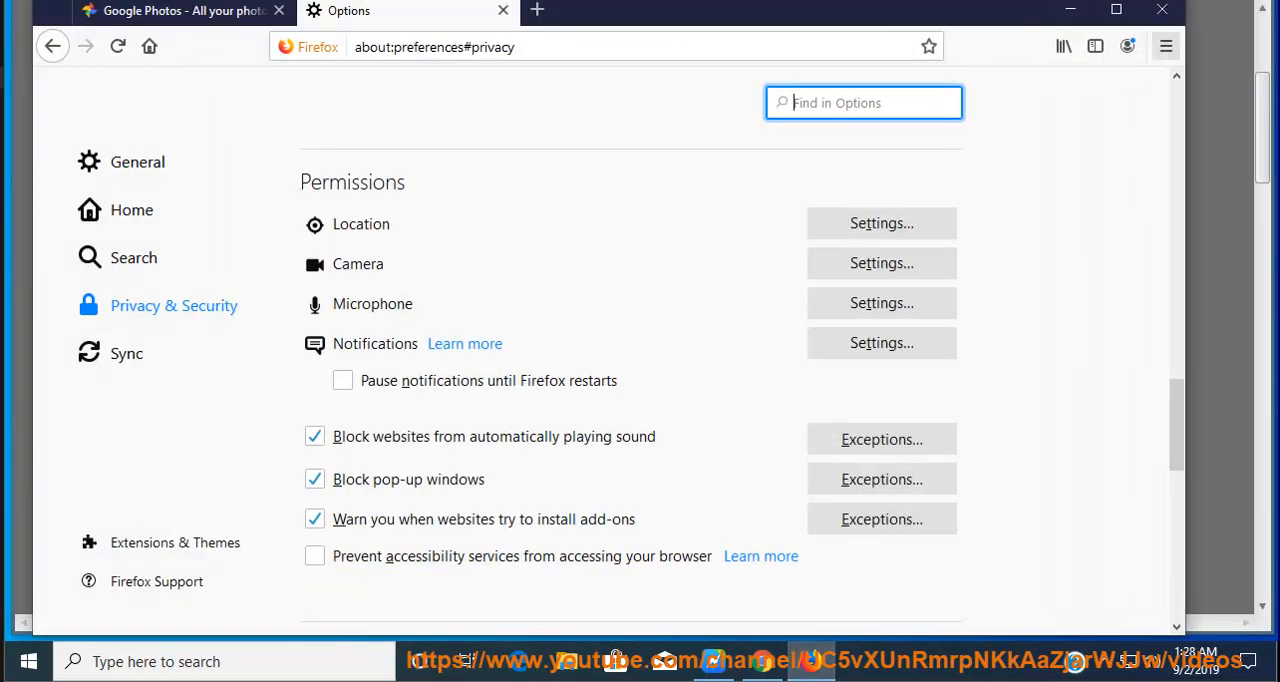
Open Firefox's Add-ons Manager from the main menu and scroll the extensions list.
click(1165, 46)
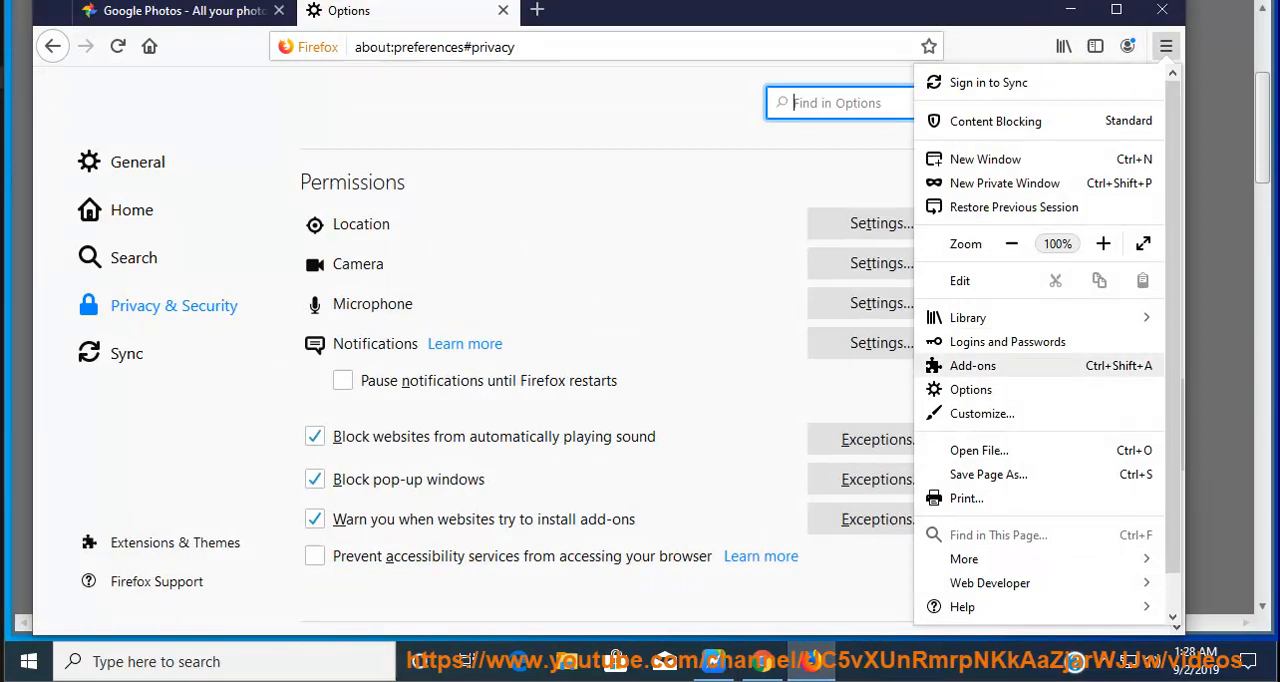
click(972, 365)
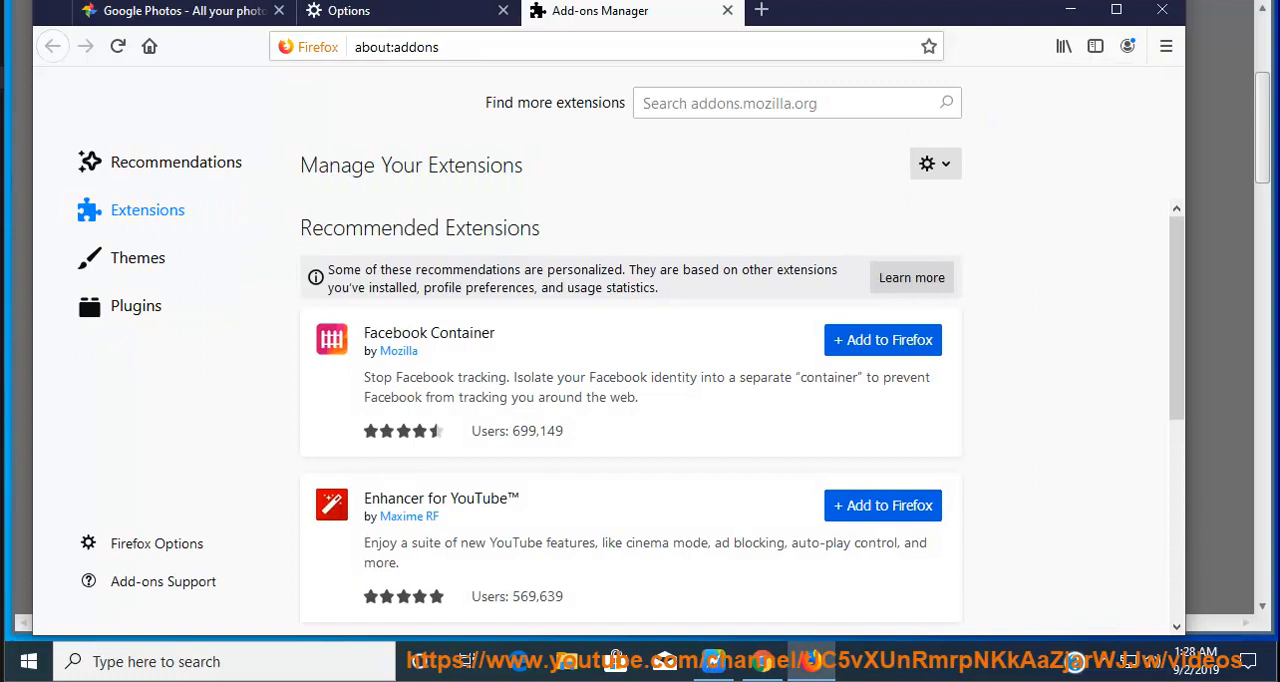
scroll(down, 3)
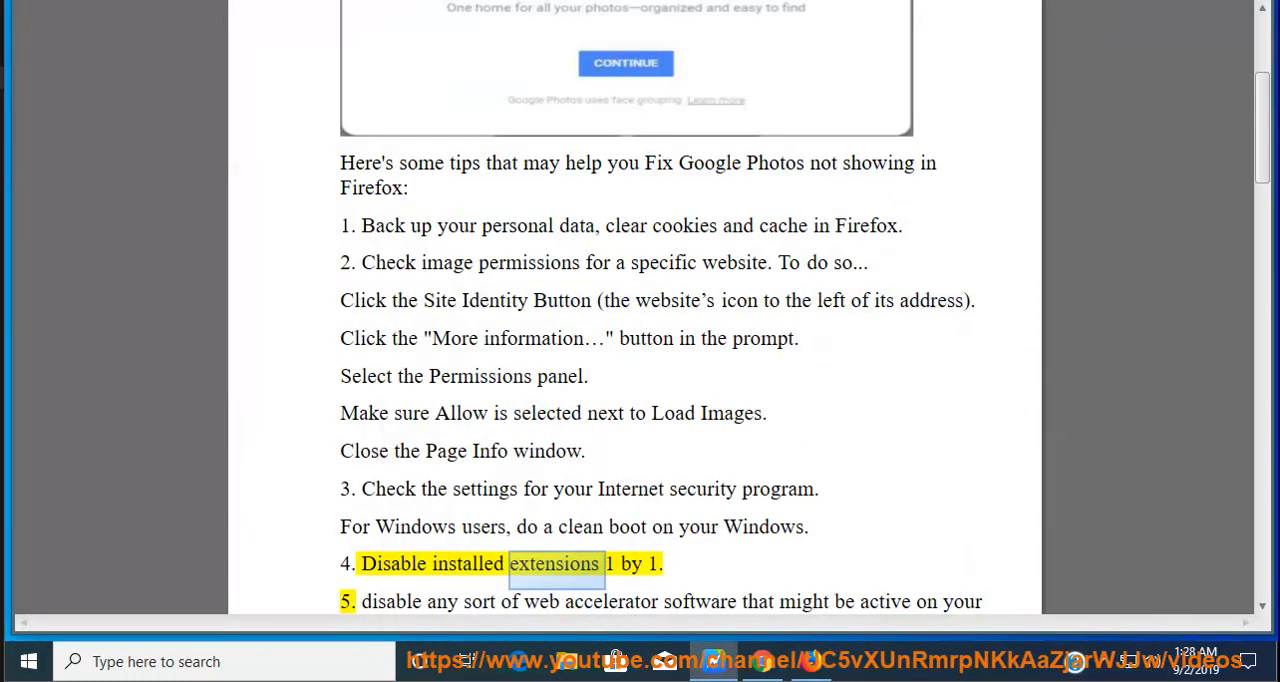
Read Word tips 6–8 on gibberish pages, other browsers and backslash URLs, then return to Firefox.
double_click(391, 601)
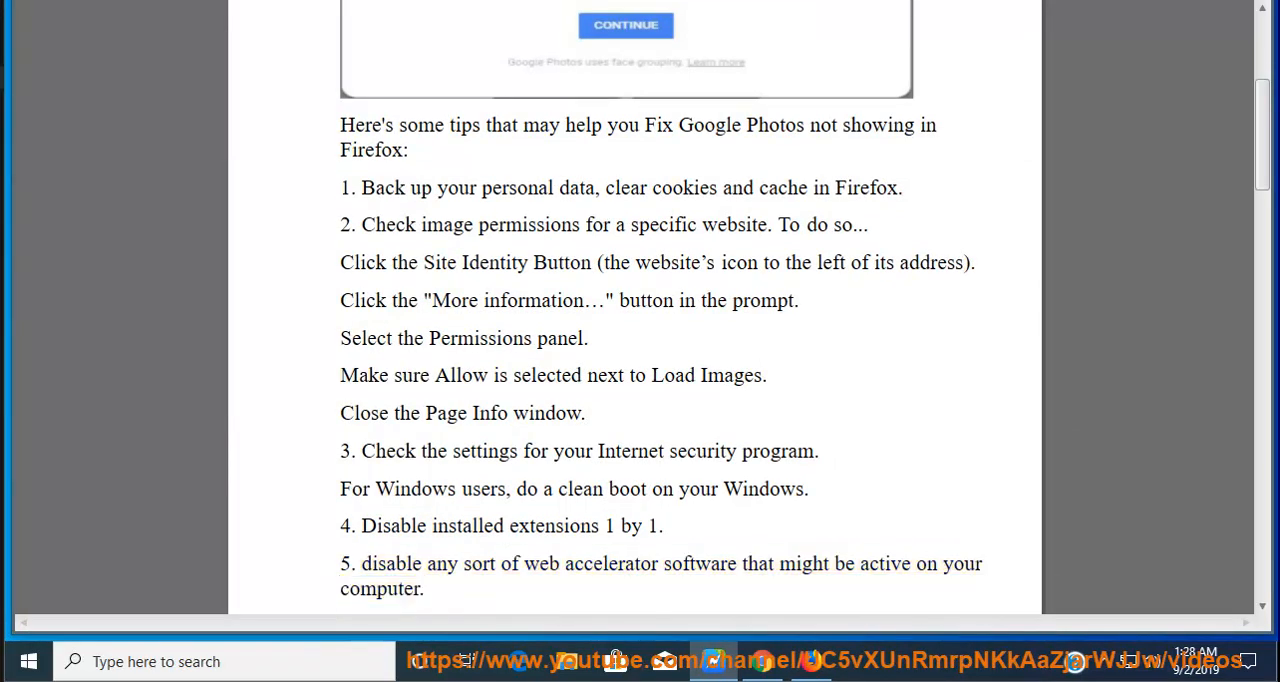
scroll(down, 3)
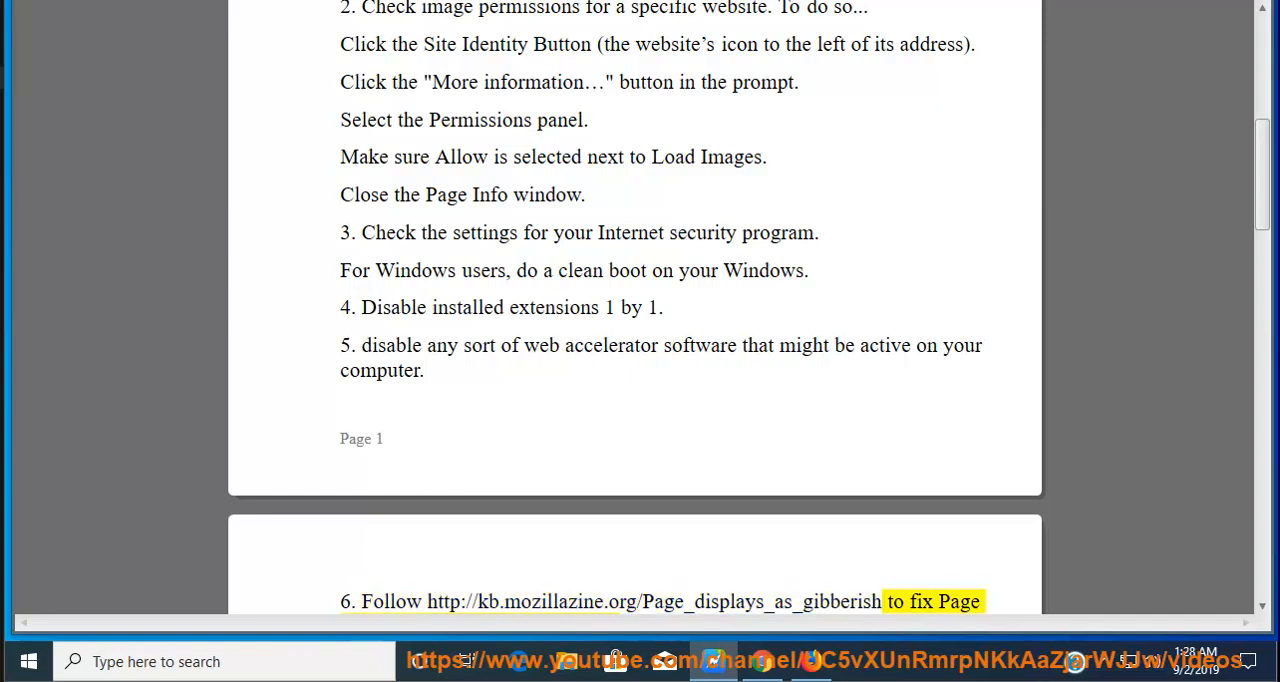
scroll(down, 3)
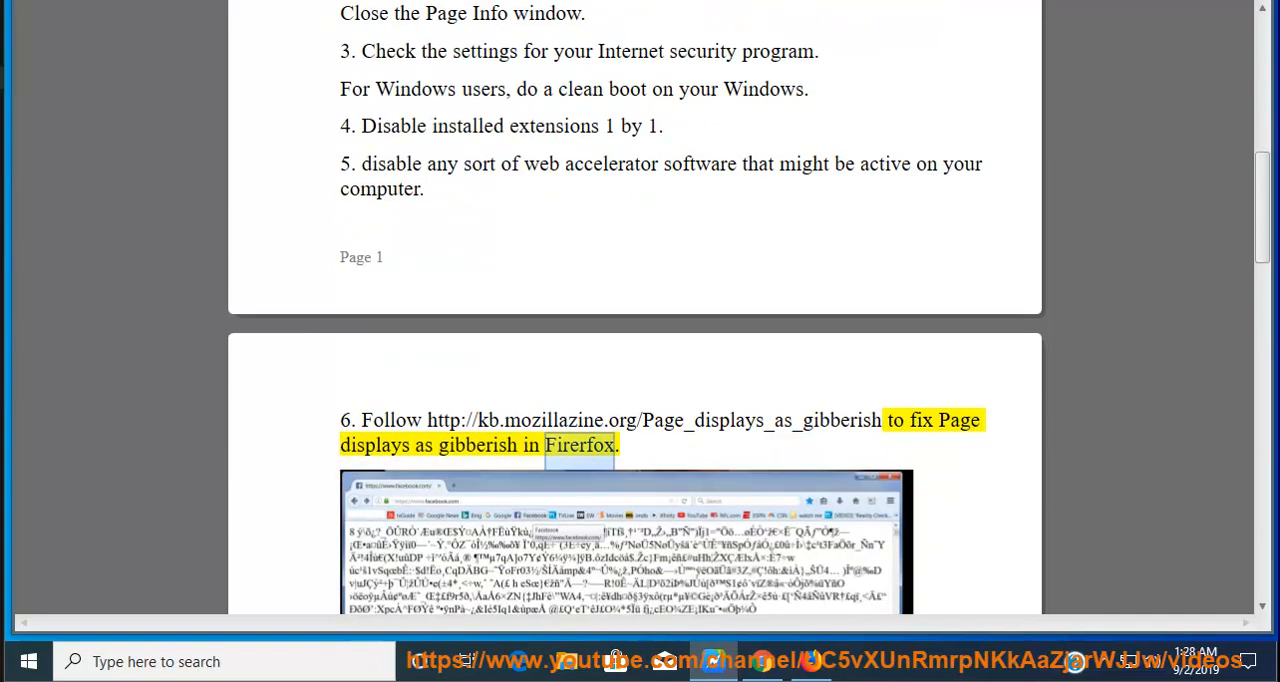
scroll(down, 3)
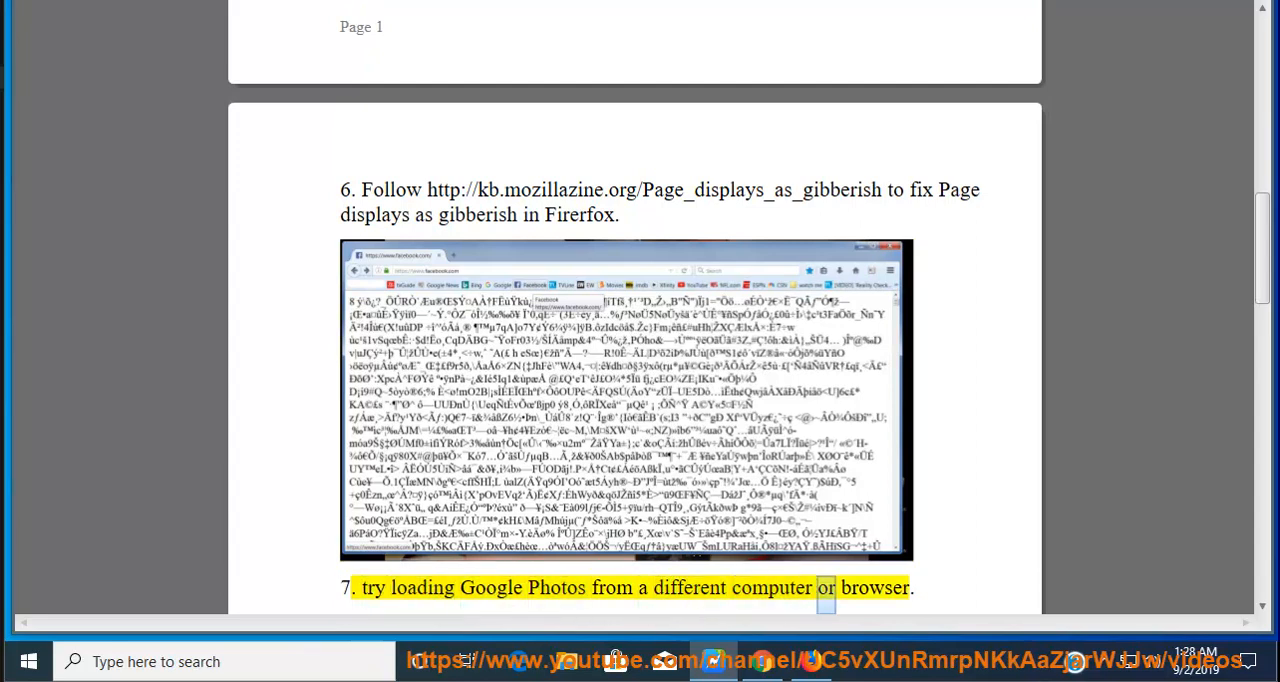
scroll(down, 3)
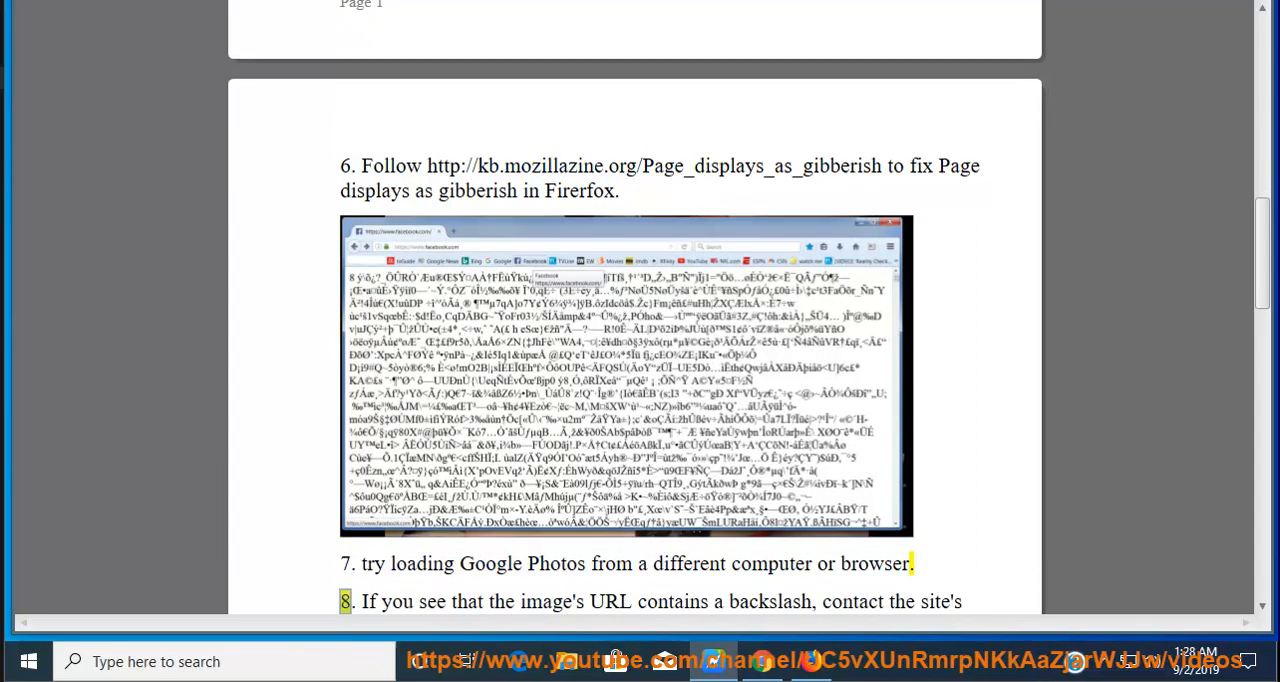
drag(361, 601, 963, 601)
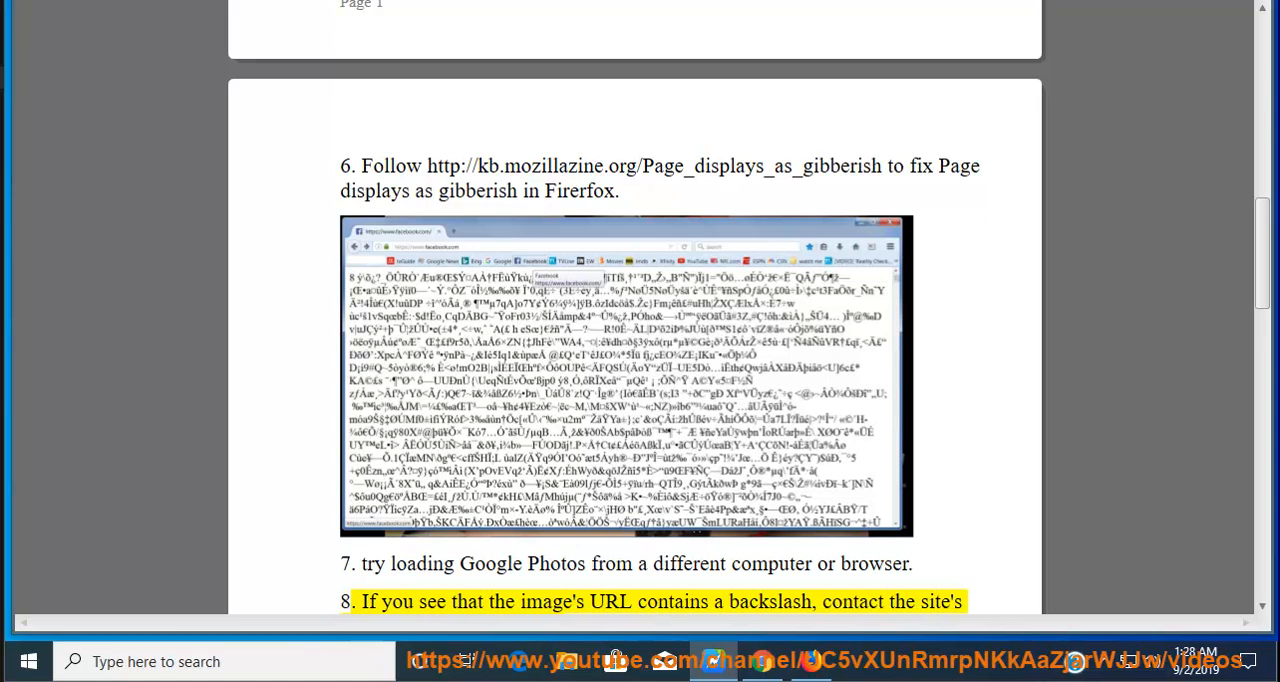
double_click(873, 564)
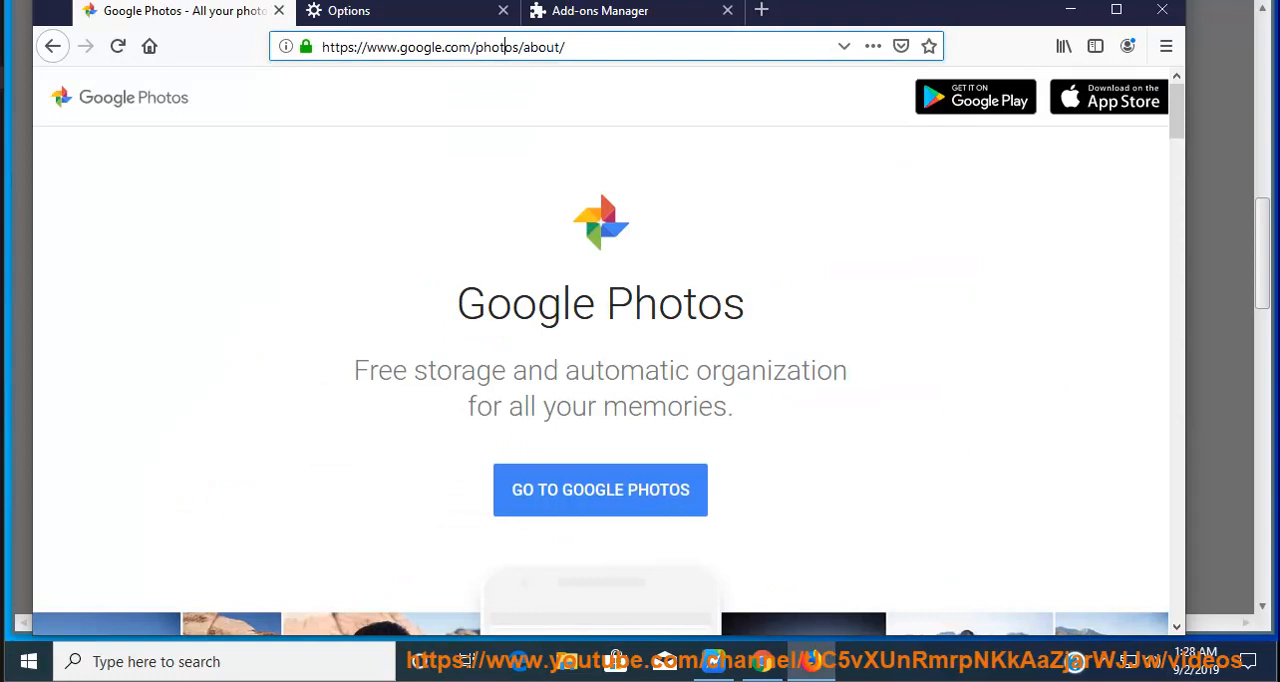
Select the Google Photos page address in Firefox's address bar.
click(443, 46)
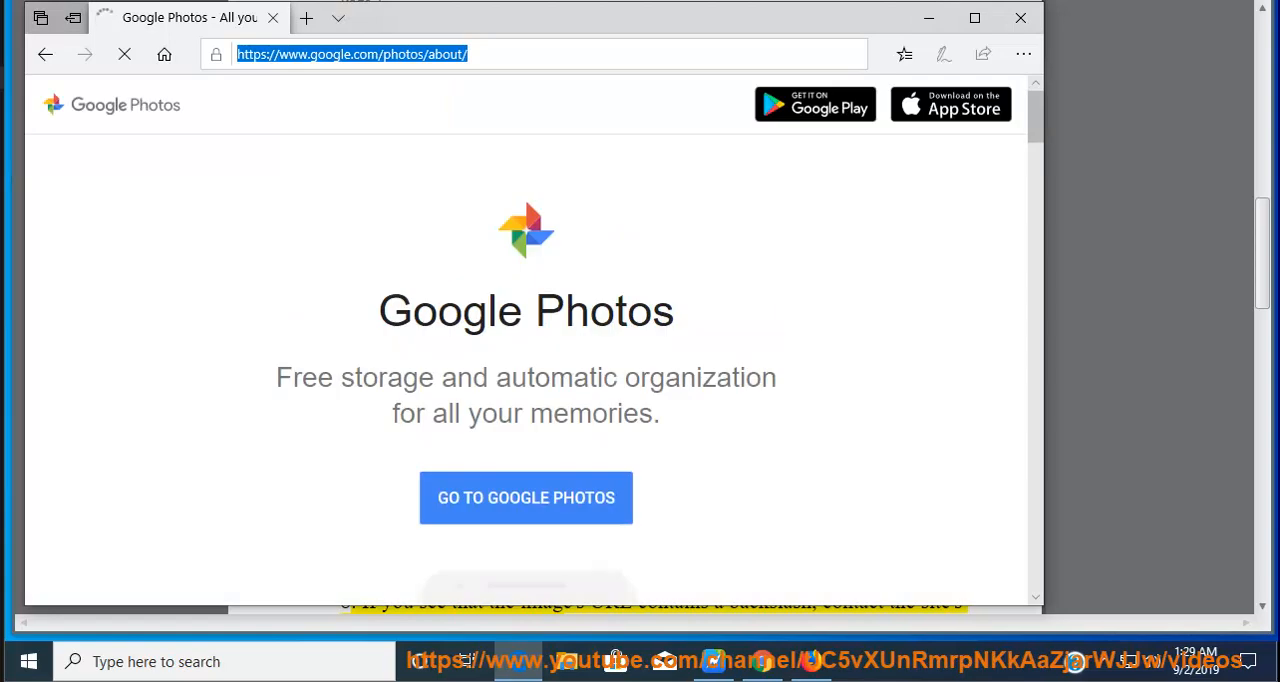
Scroll the Google Photos page in Edge to confirm its photo gallery loads.
scroll(down, 3)
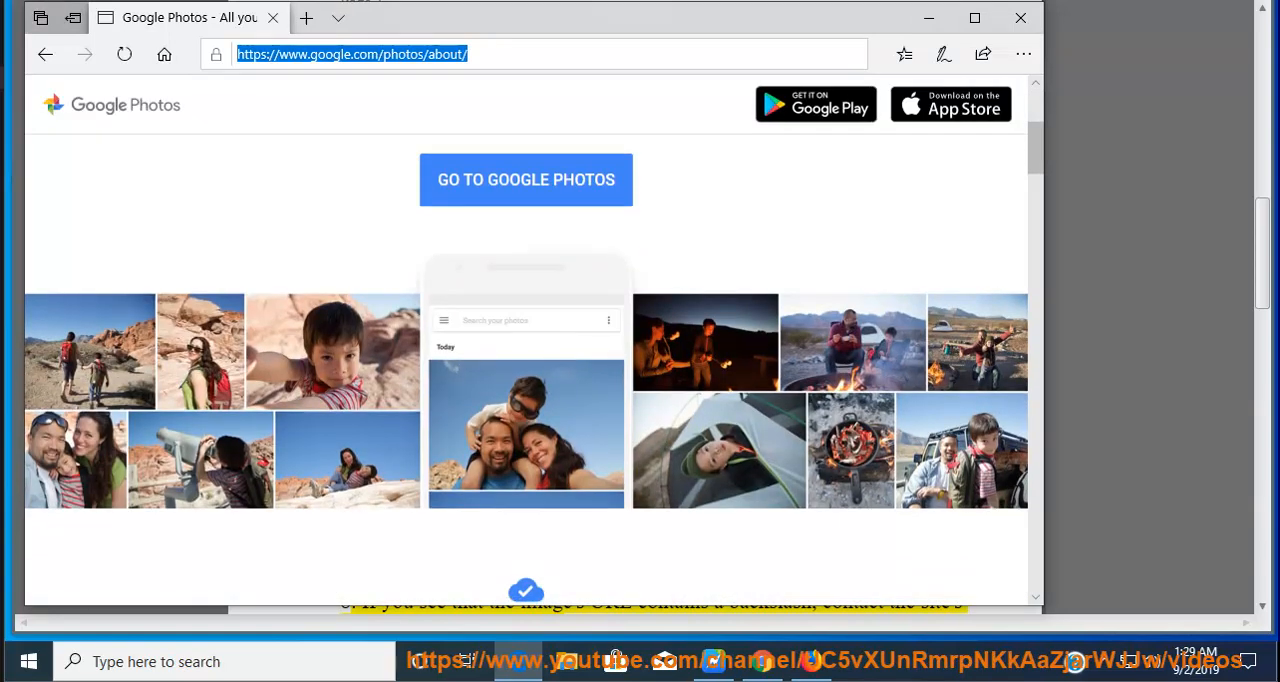
scroll(down, 3)
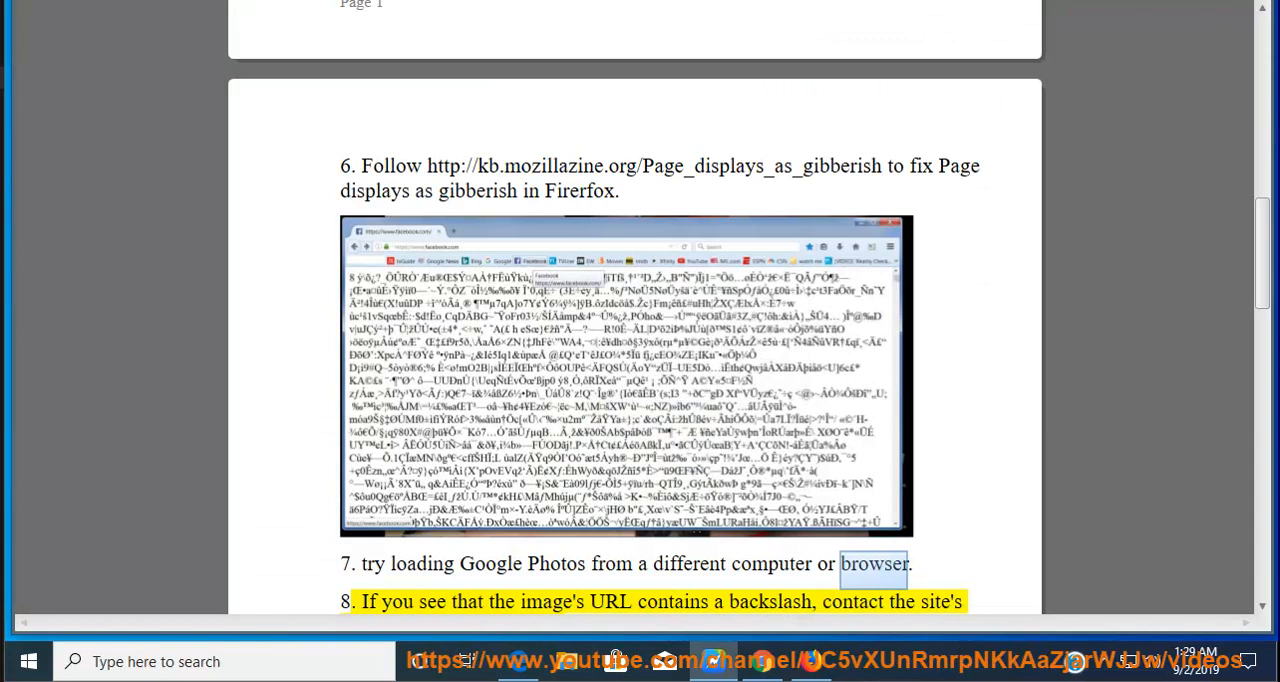
Read the guide's tip 8 on backslashes in image URLs, then return to Google Photos.
double_click(610, 601)
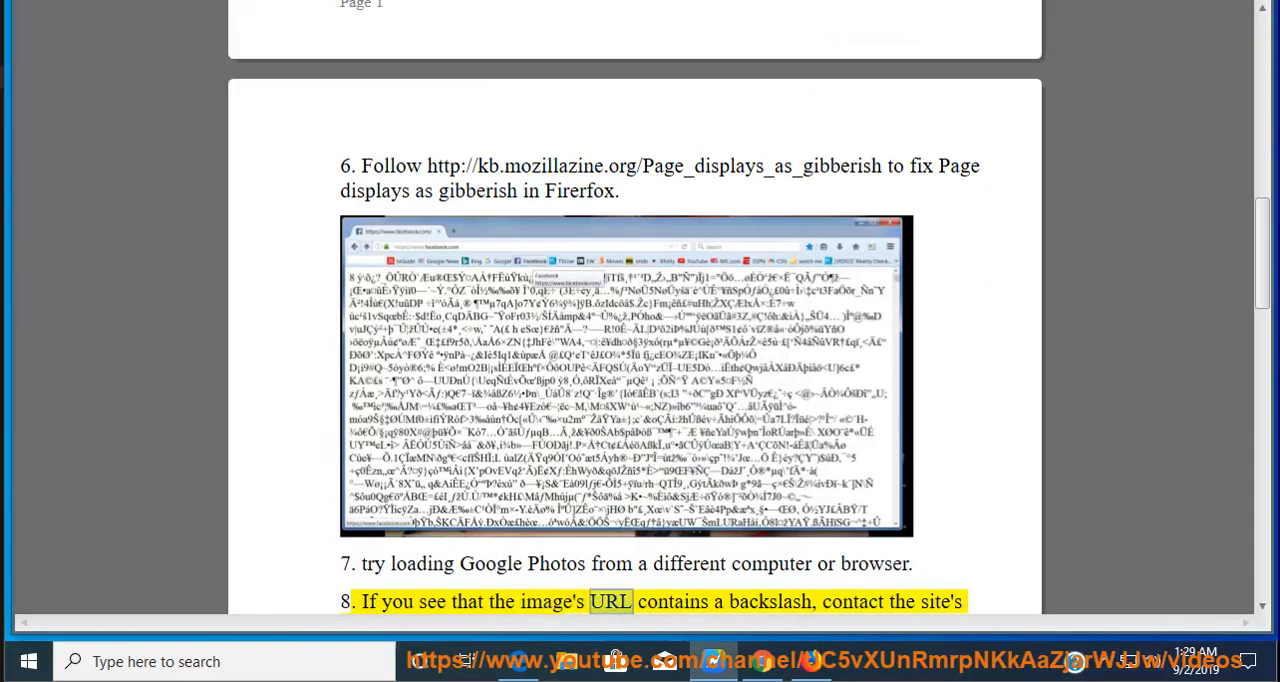
double_click(940, 601)
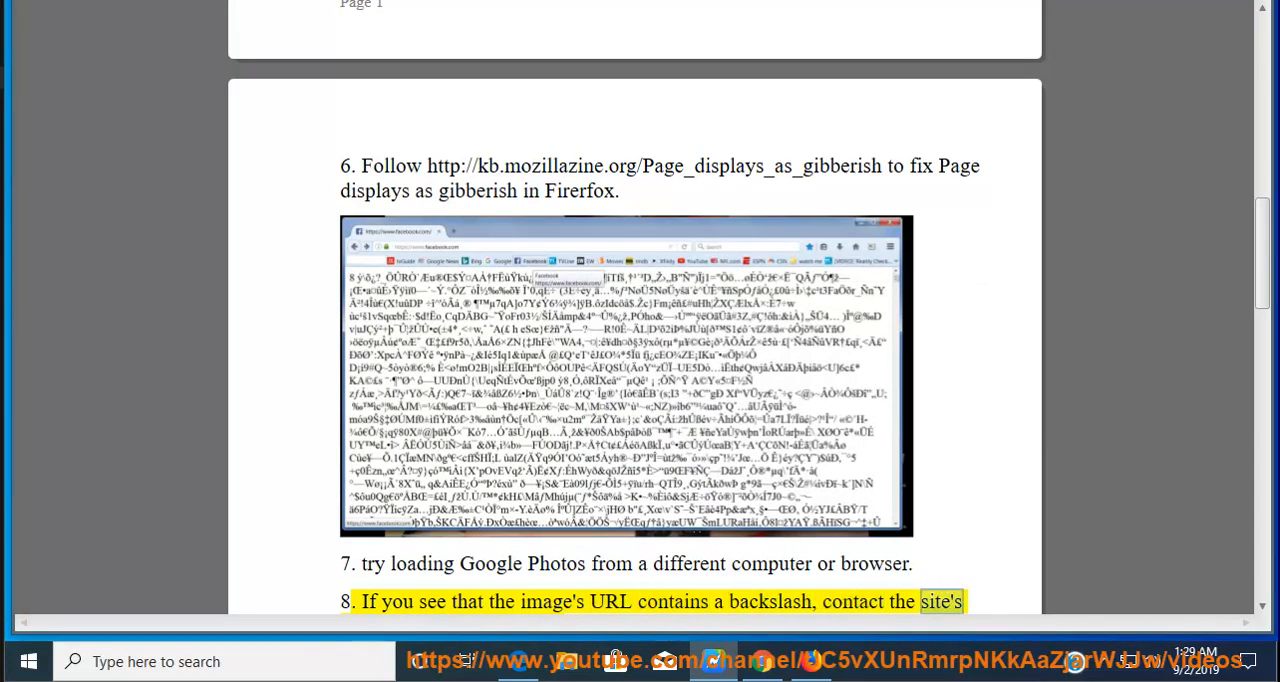
scroll(down, 3)
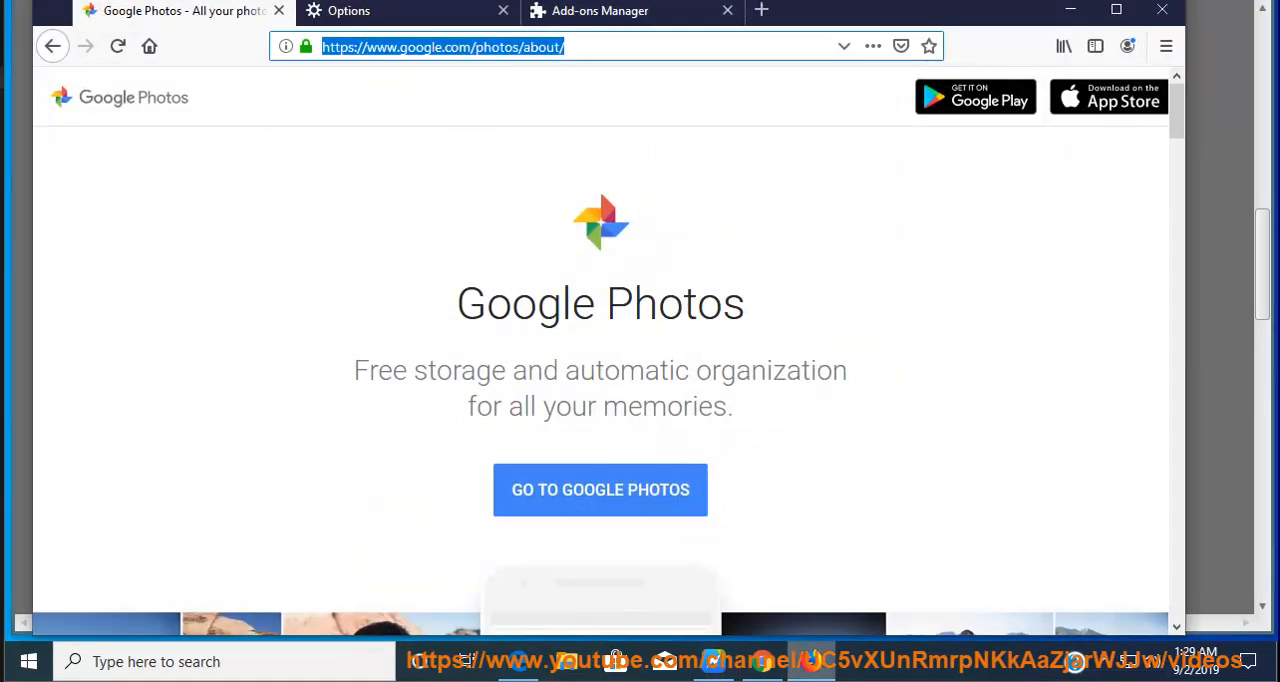
scroll(down, 3)
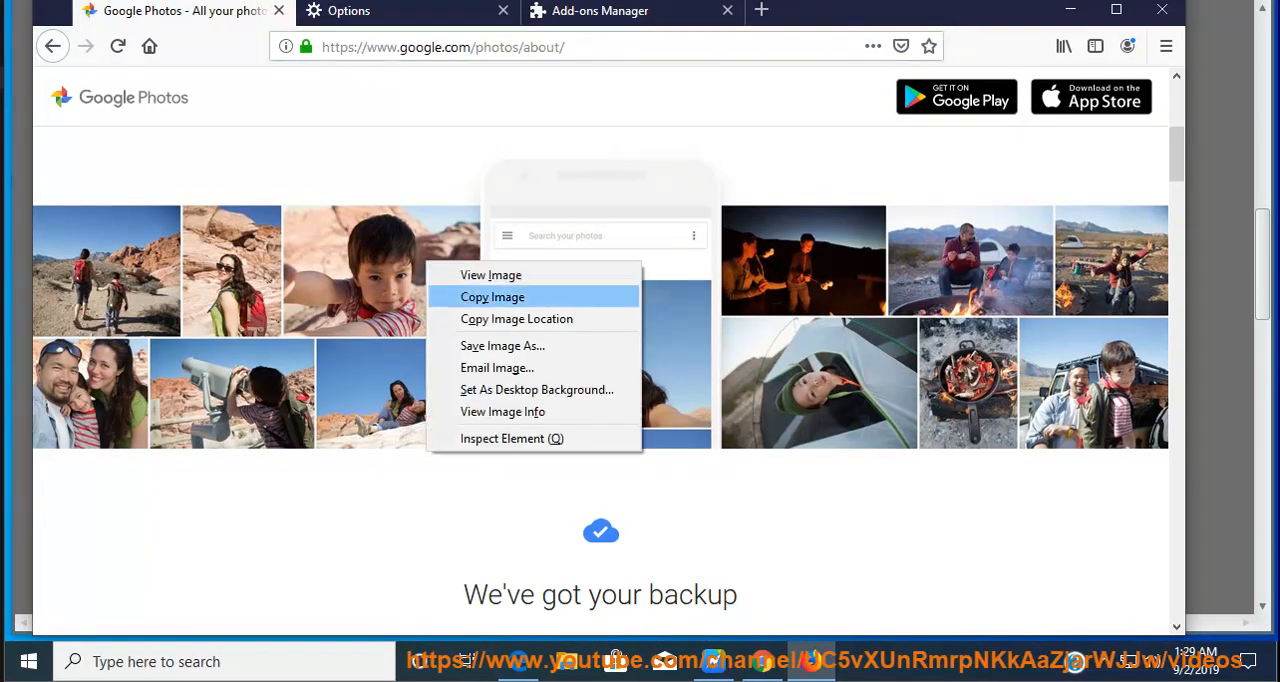
mouse_move(516, 318)
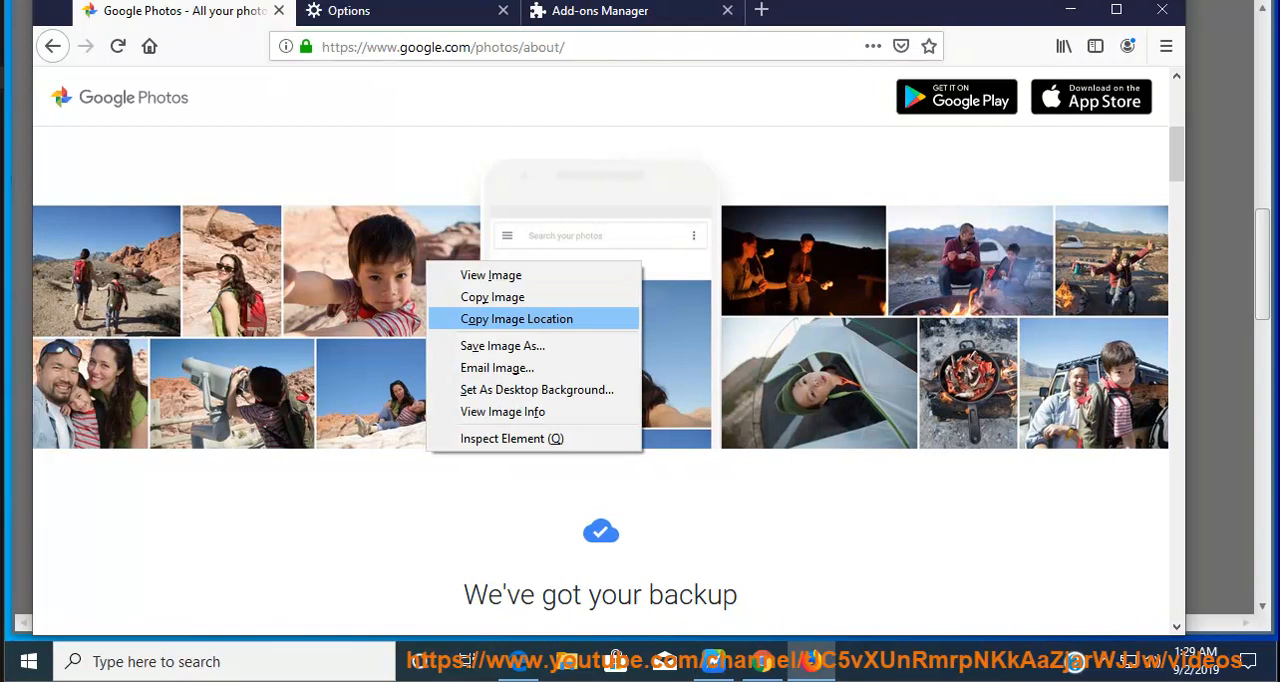
click(407, 11)
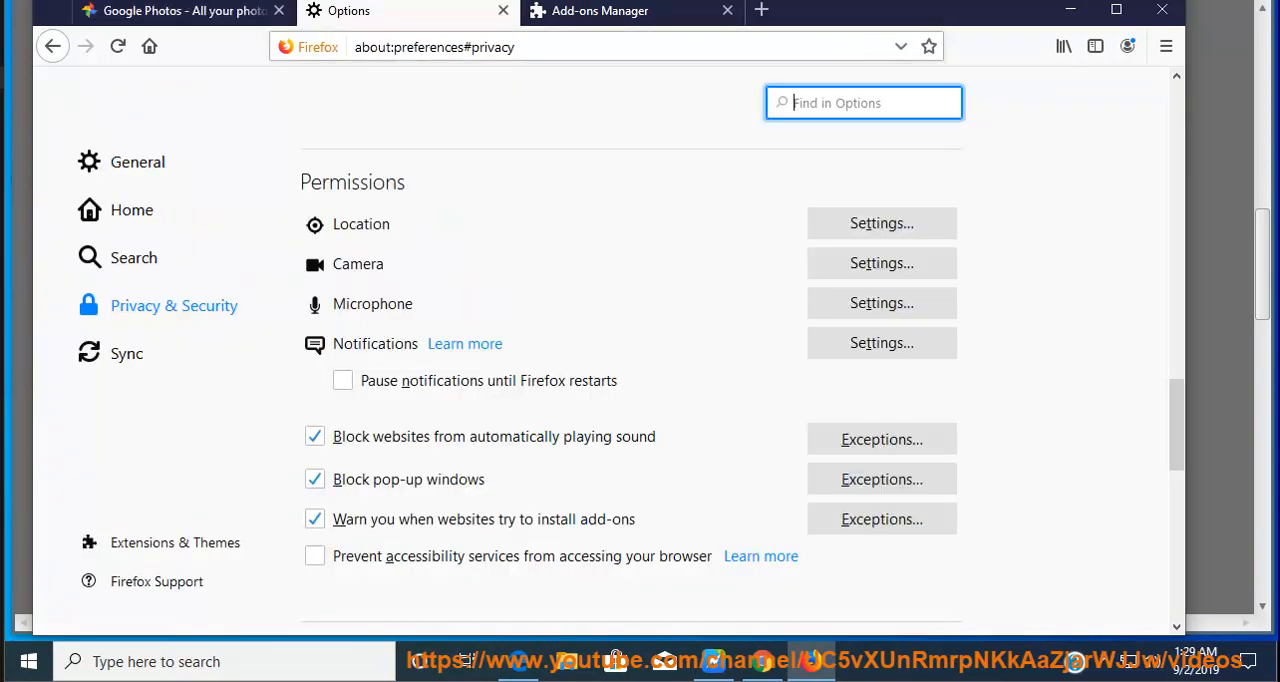
click(600, 46)
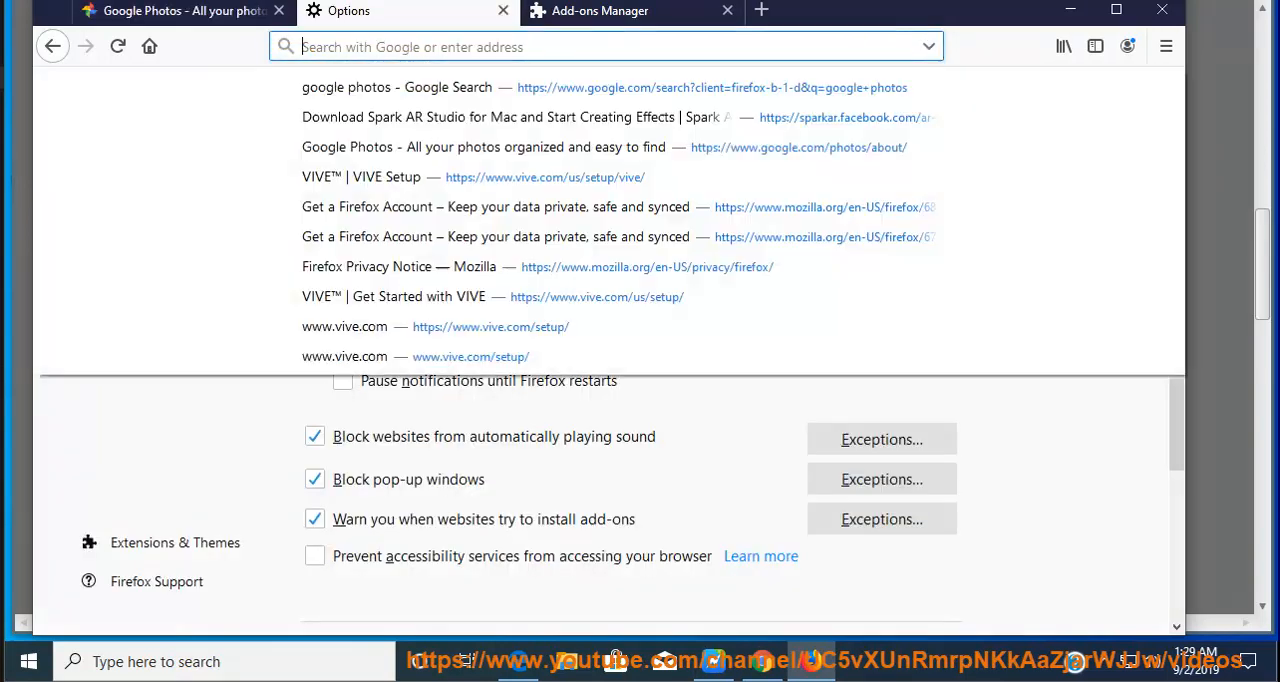
text(https://www.google.com/photos/about/static/images/hero.jpg)
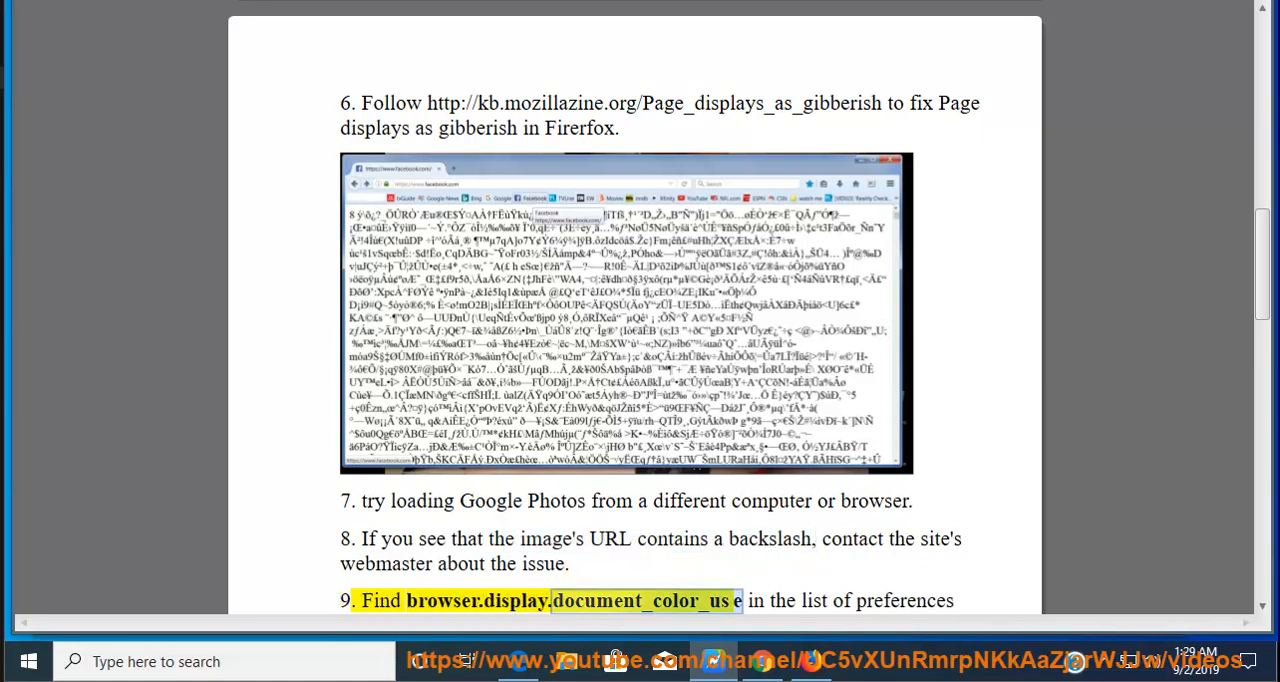
Scroll the guide until tip 9 on browser.display.document_color_use is fully visible.
scroll(down, 3)
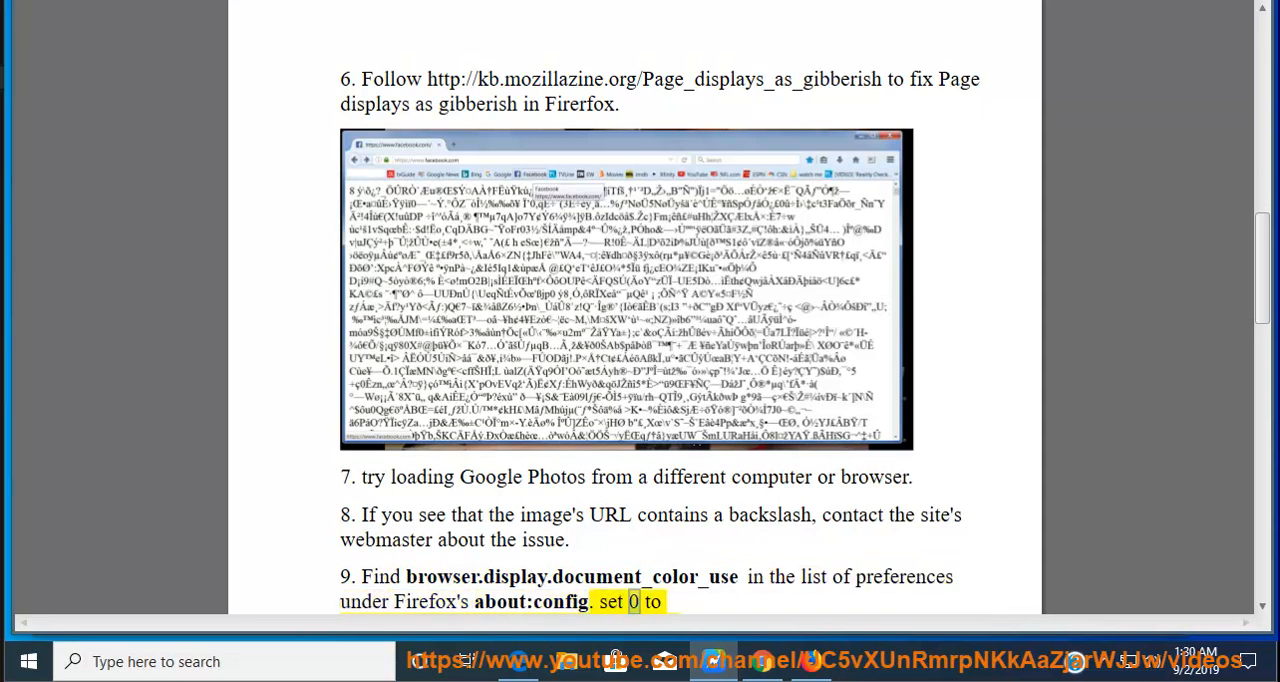
scroll(down, 3)
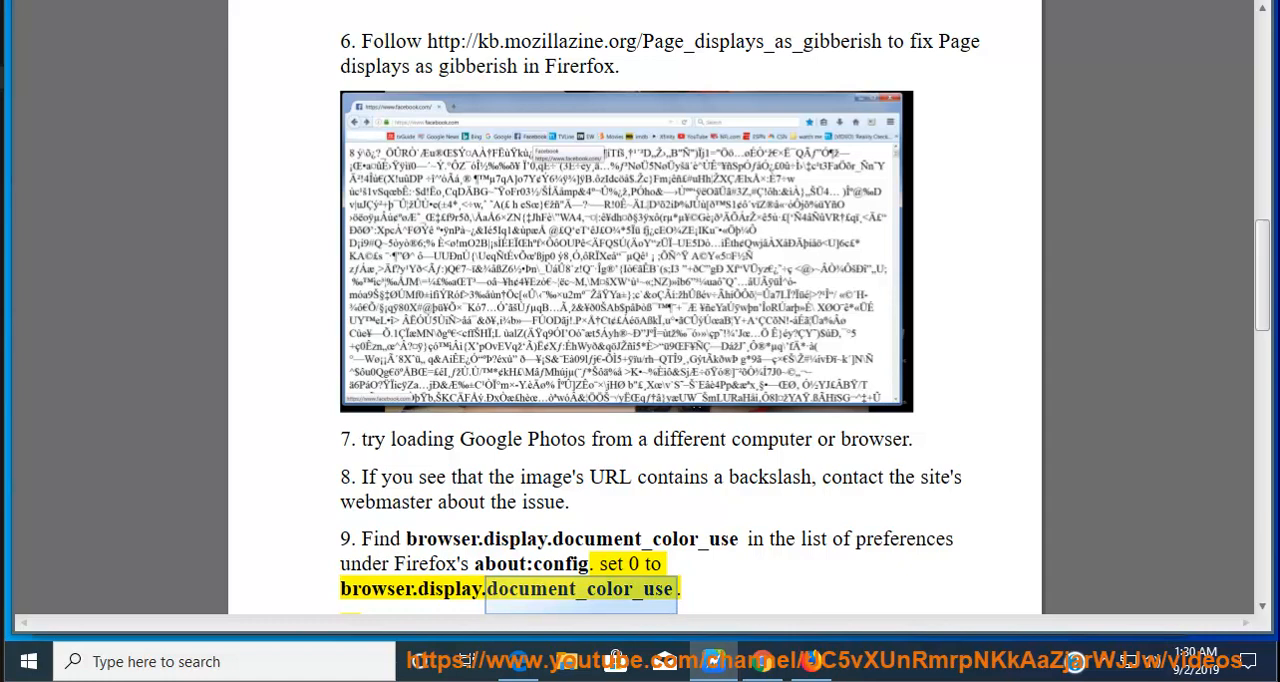
scroll(down, 3)
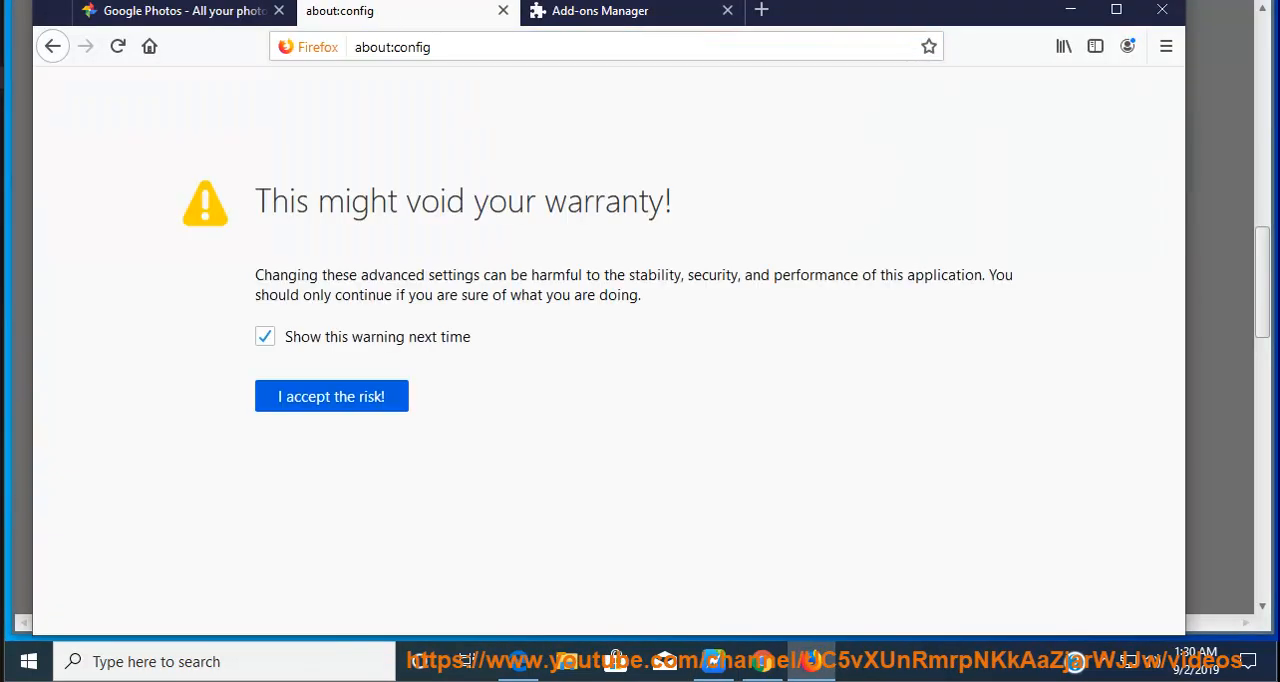
Accept the about:config risk warning and change browser.display.document_color_use to 0.
click(331, 396)
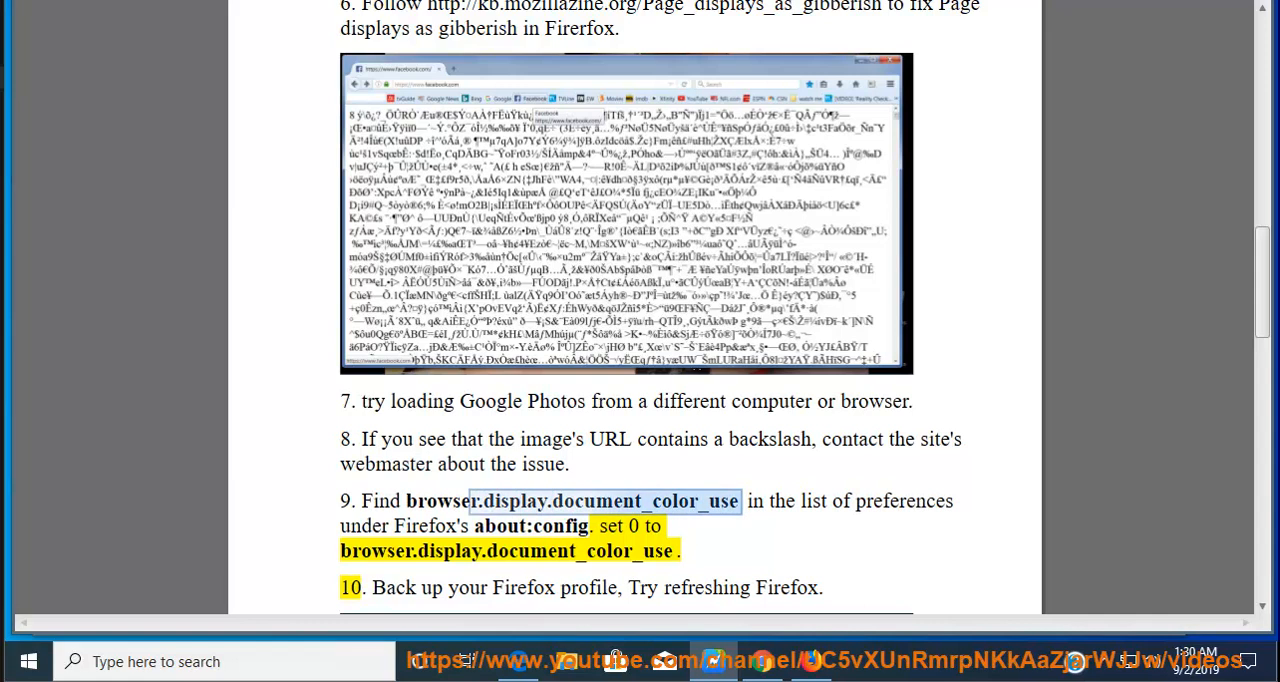
right_click(605, 500)
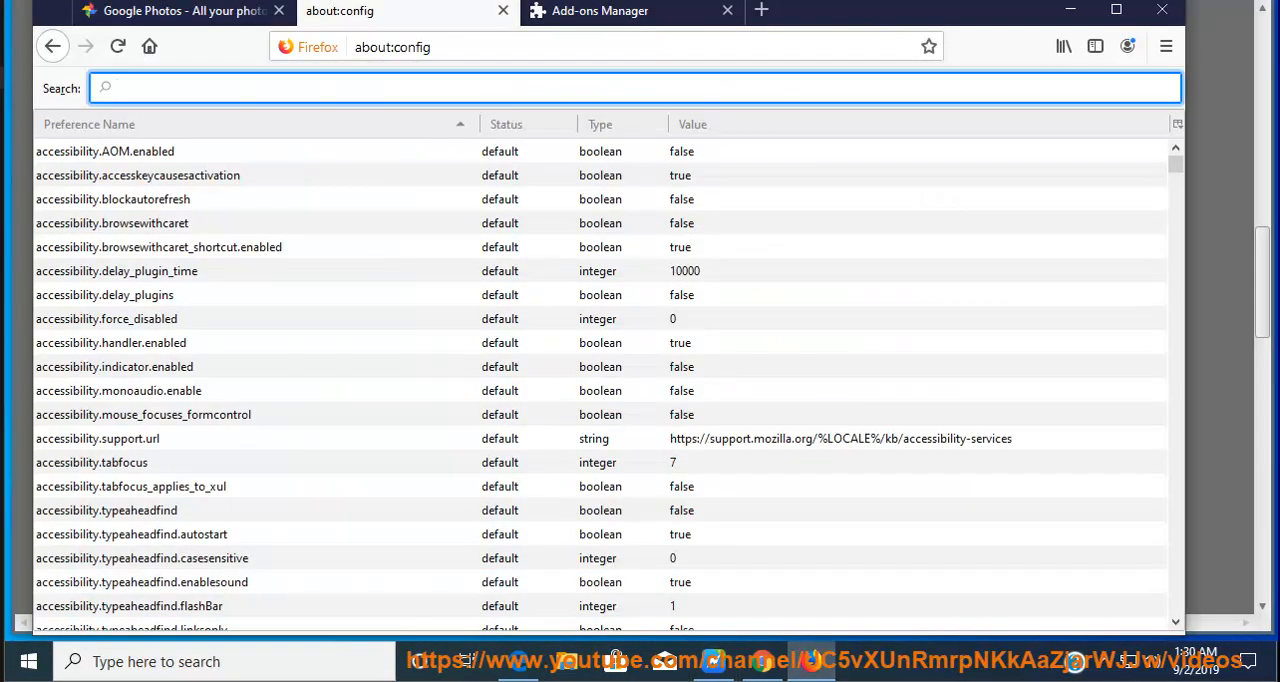
text(browser.display.document_color_use)
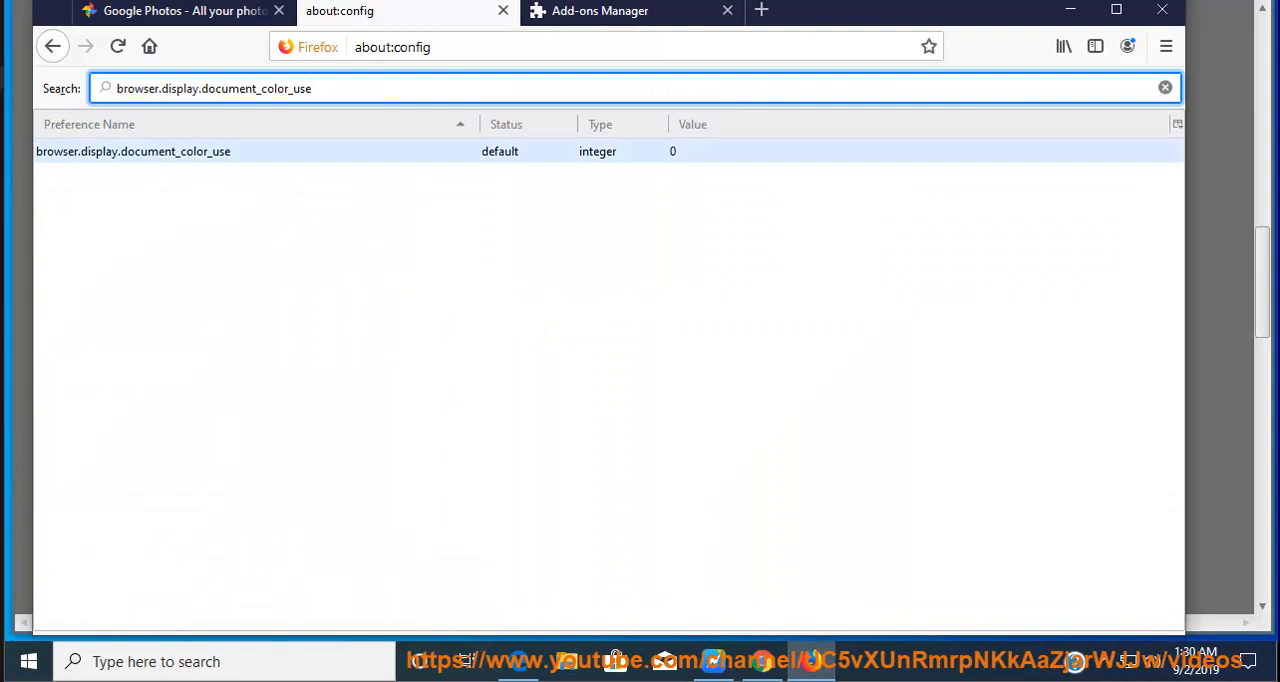
click(133, 151)
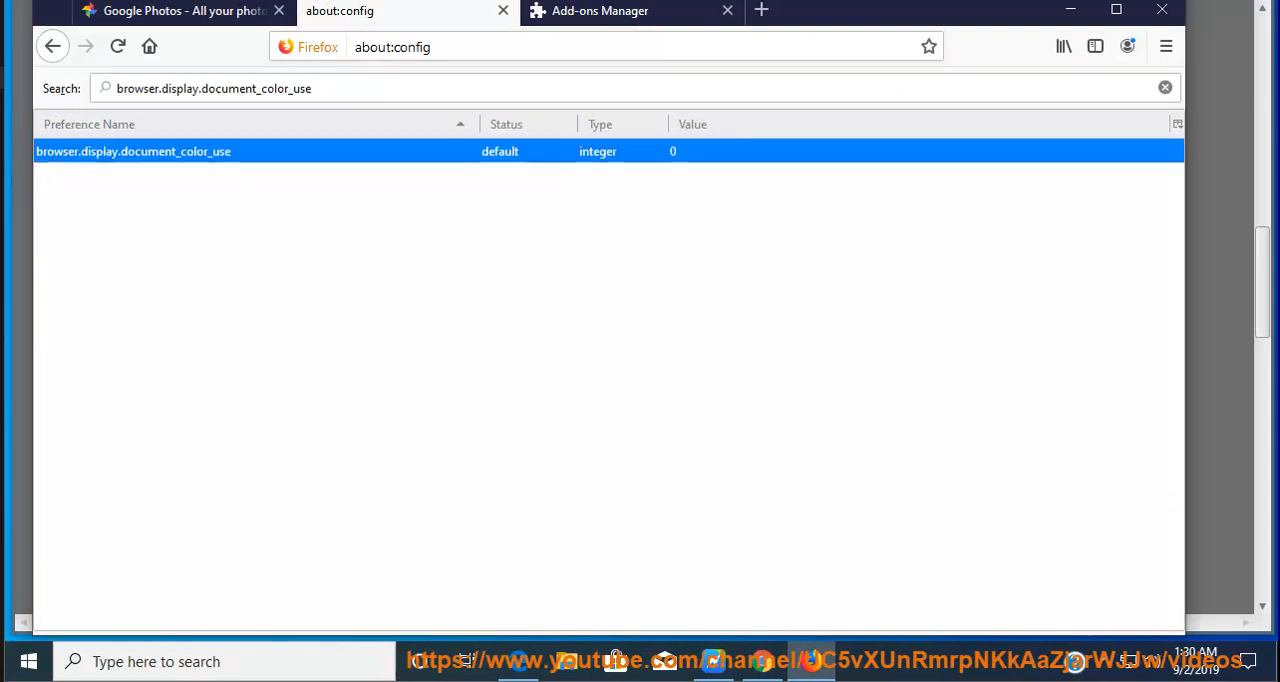
double_click(133, 151)
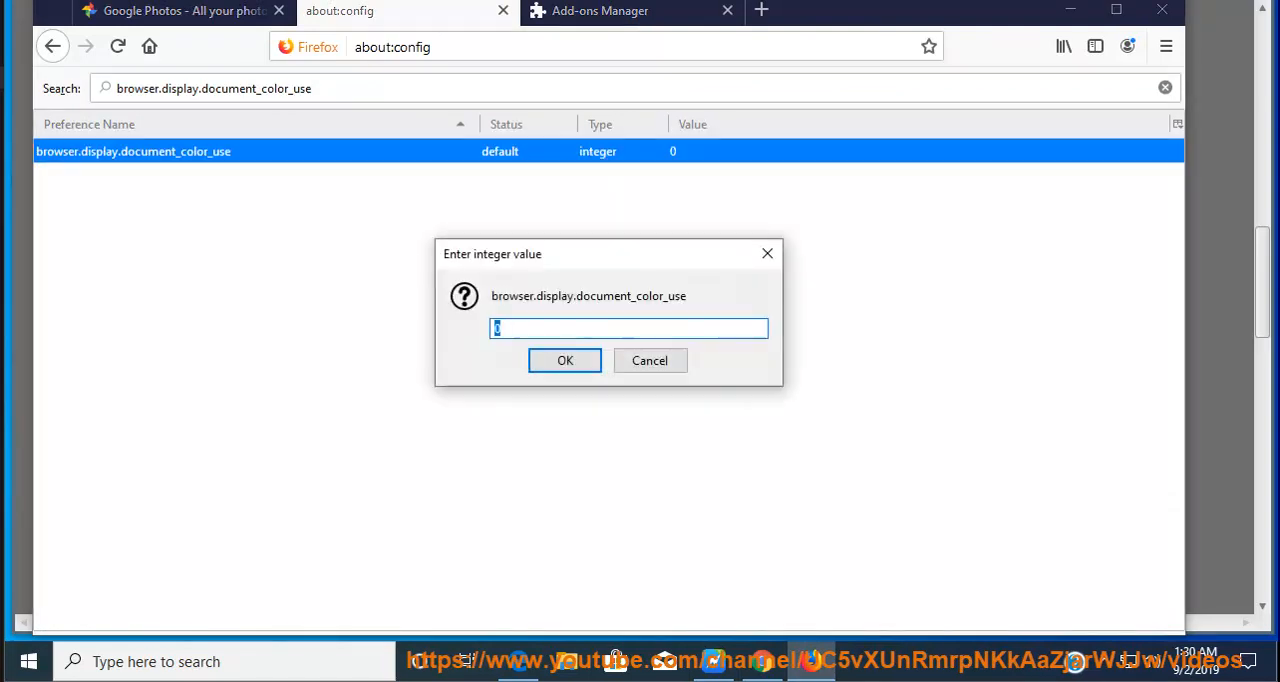
text(0)
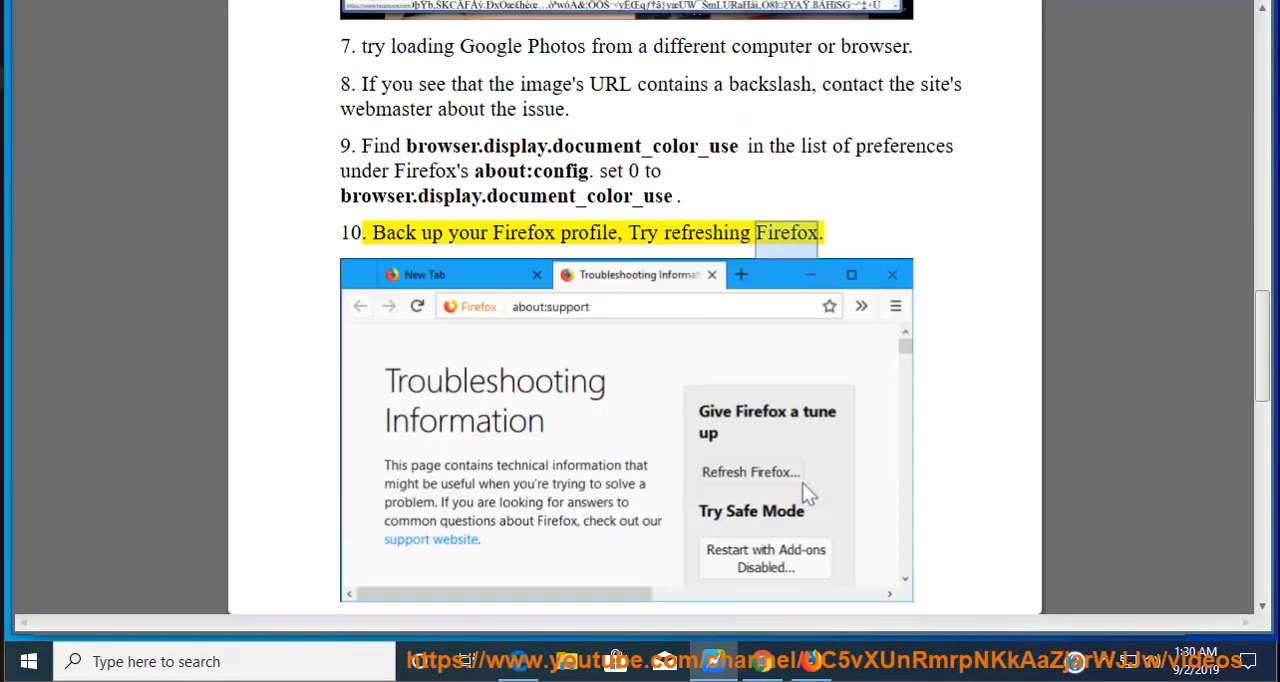
scroll(down, 3)
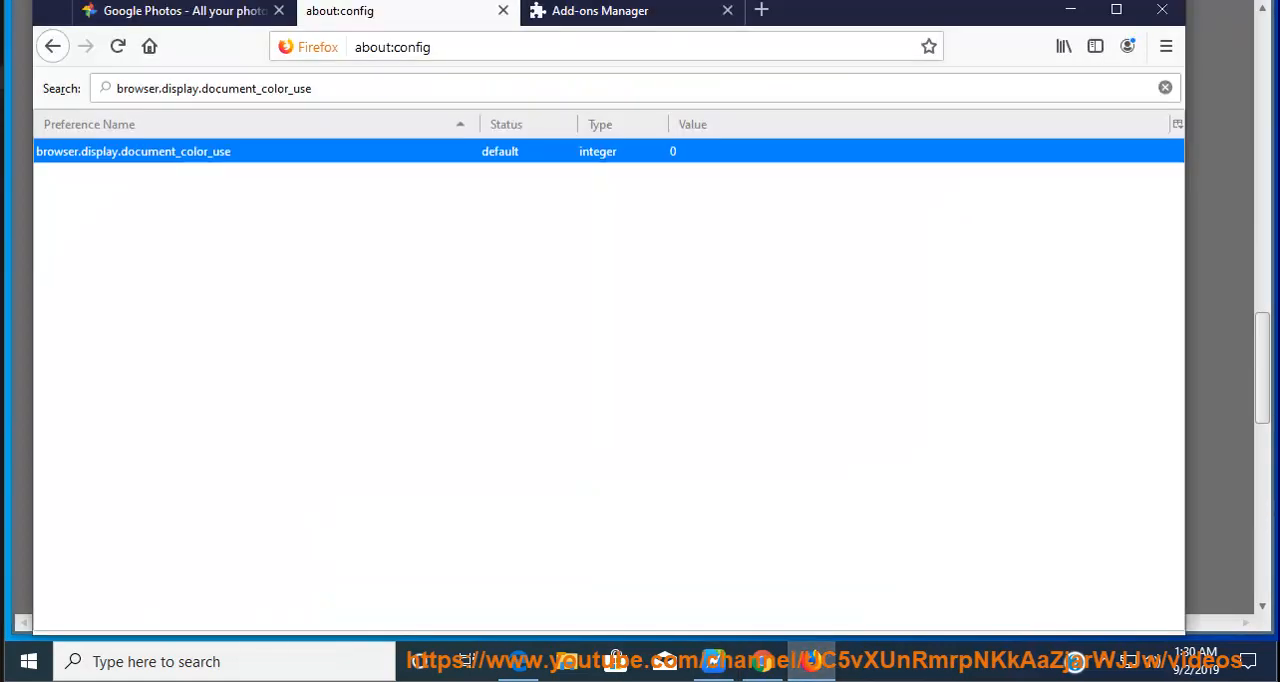
Reach Troubleshooting Information through the Firefox menu's Help options.
click(1165, 46)
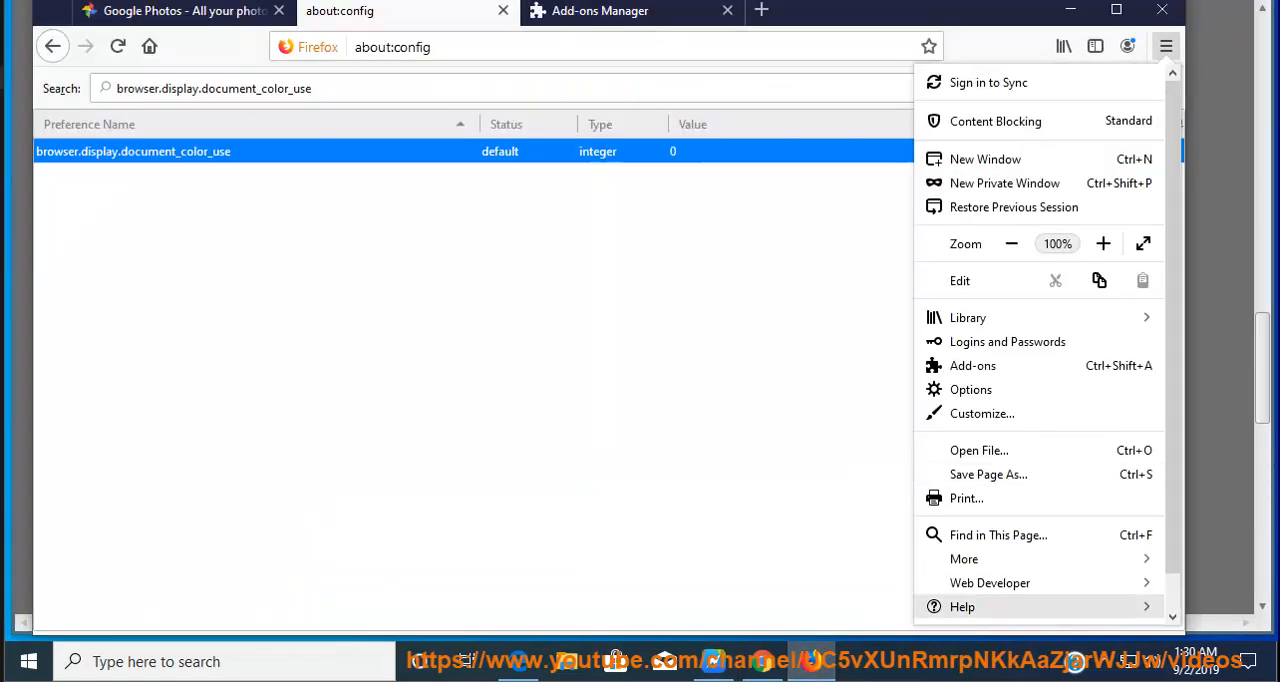
click(962, 606)
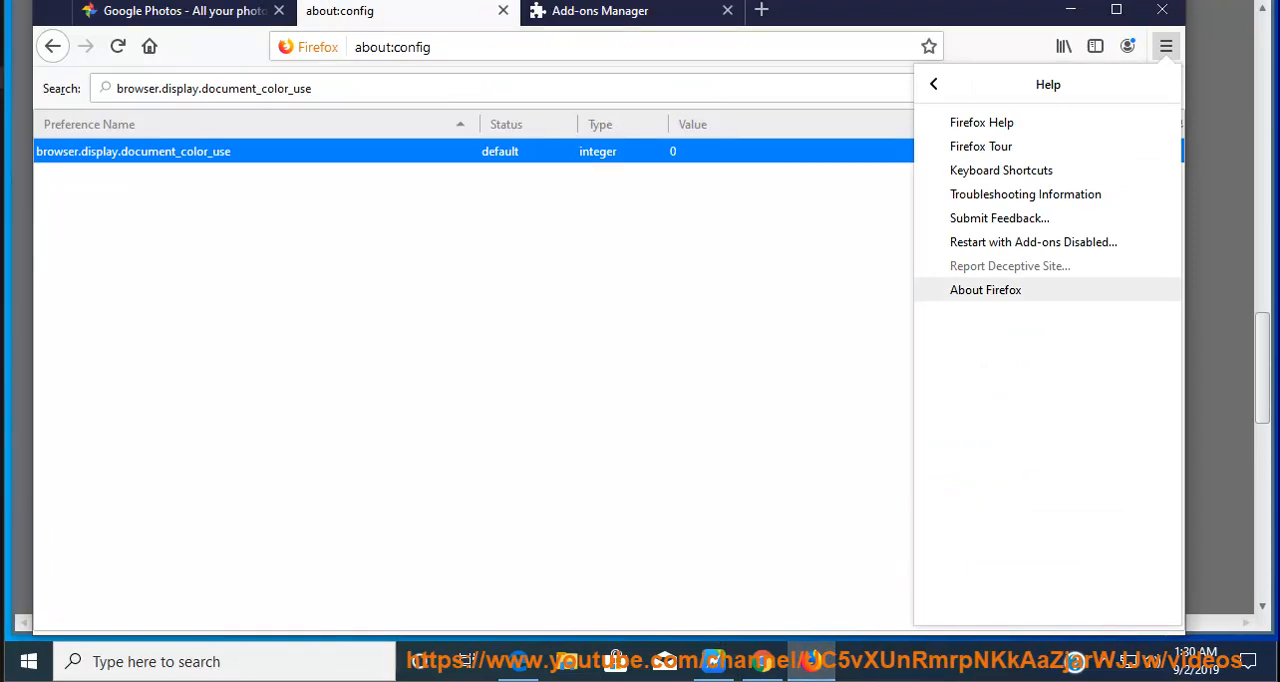
mouse_move(1025, 194)
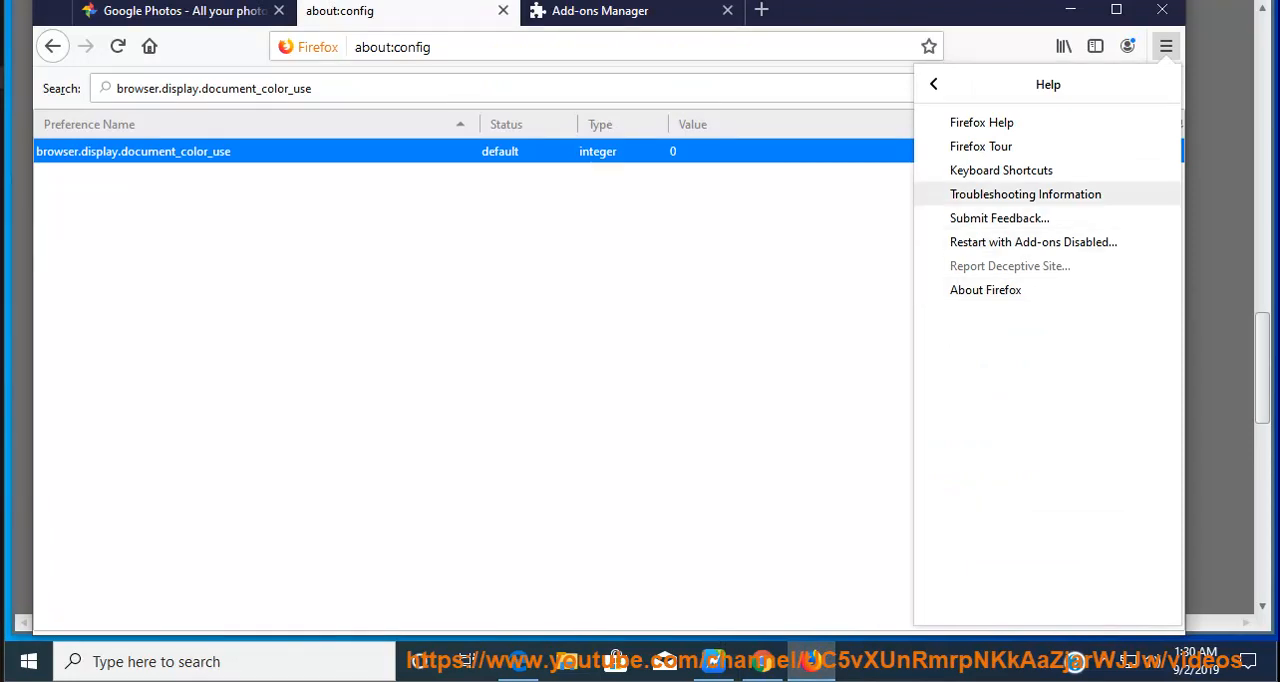
click(1025, 193)
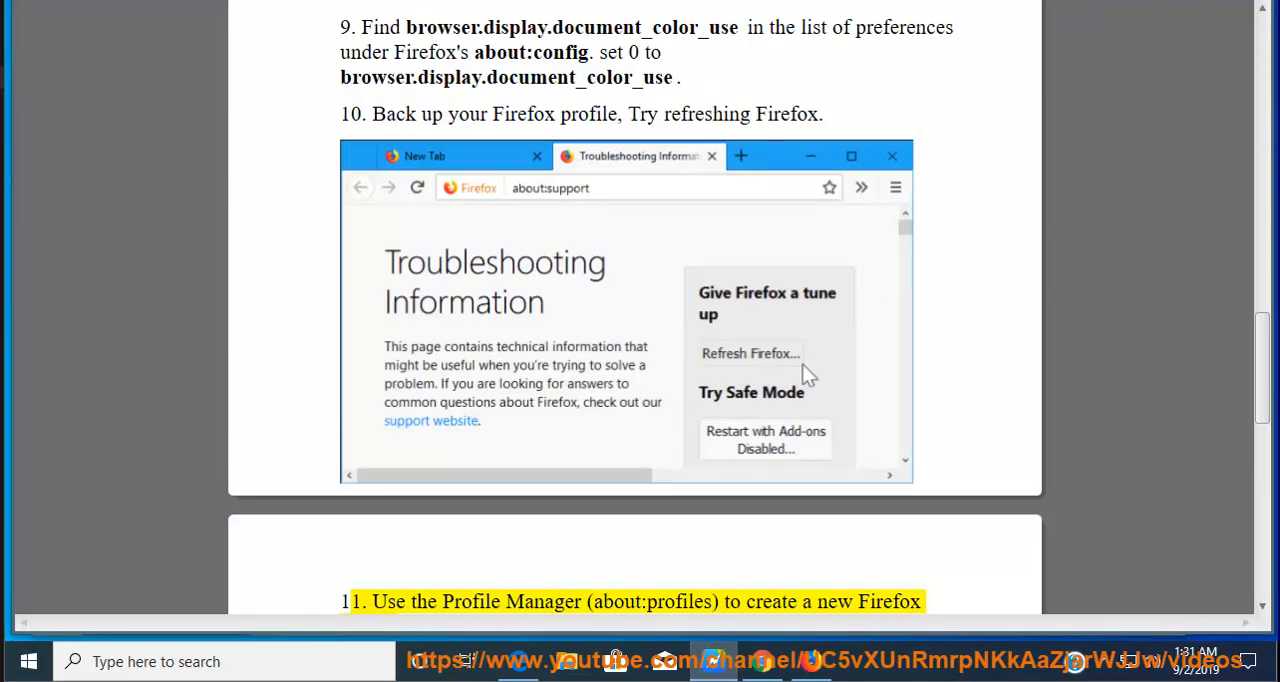
Select 'Manager' in tip 11, then scroll to the Profile Manager example and source link.
double_click(543, 601)
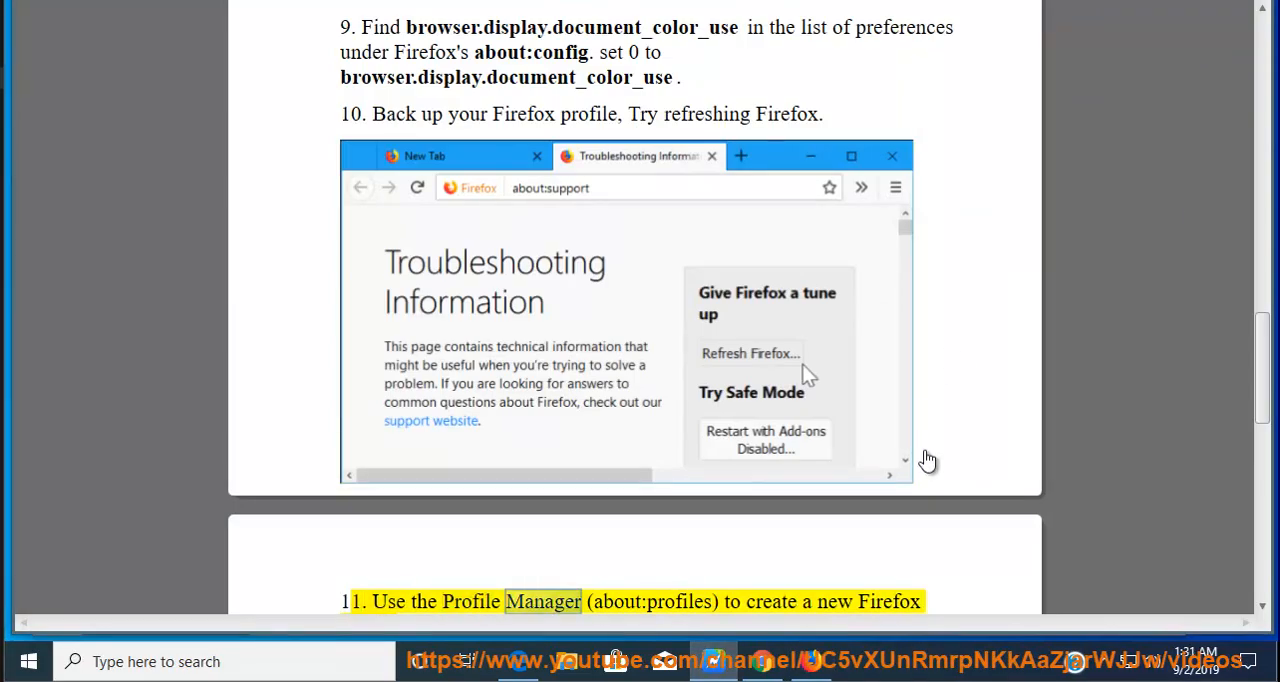
scroll(down, 3)
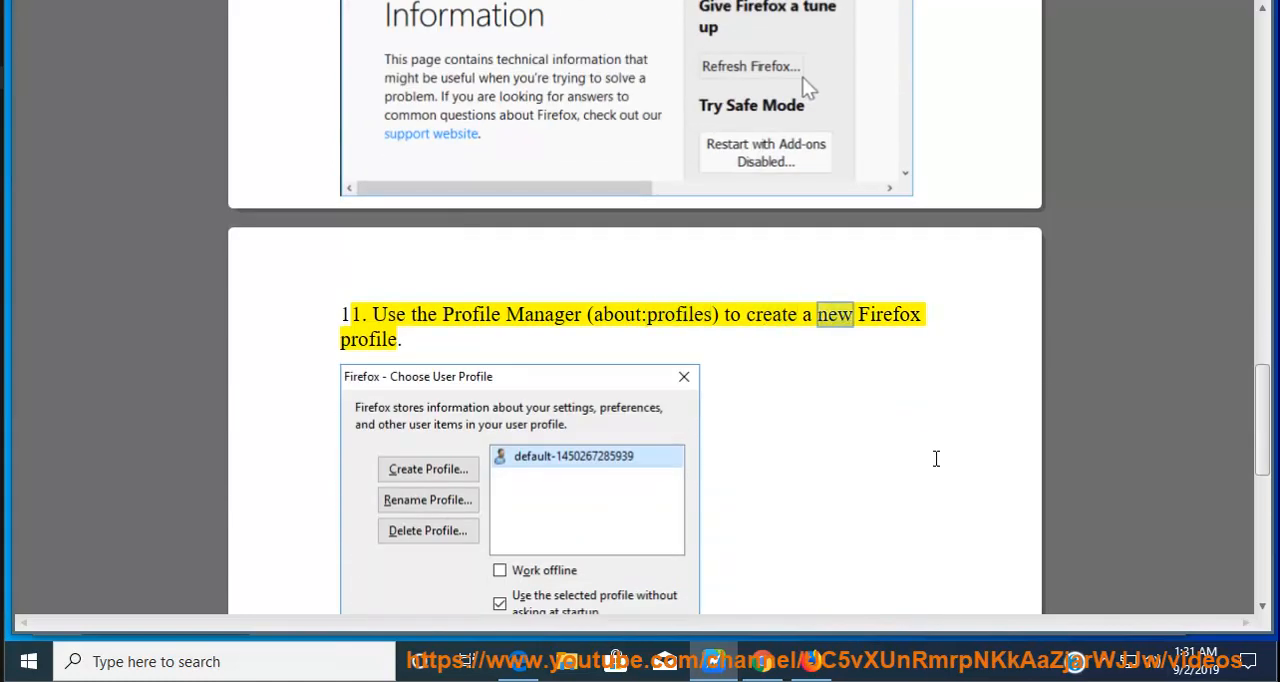
scroll(down, 3)
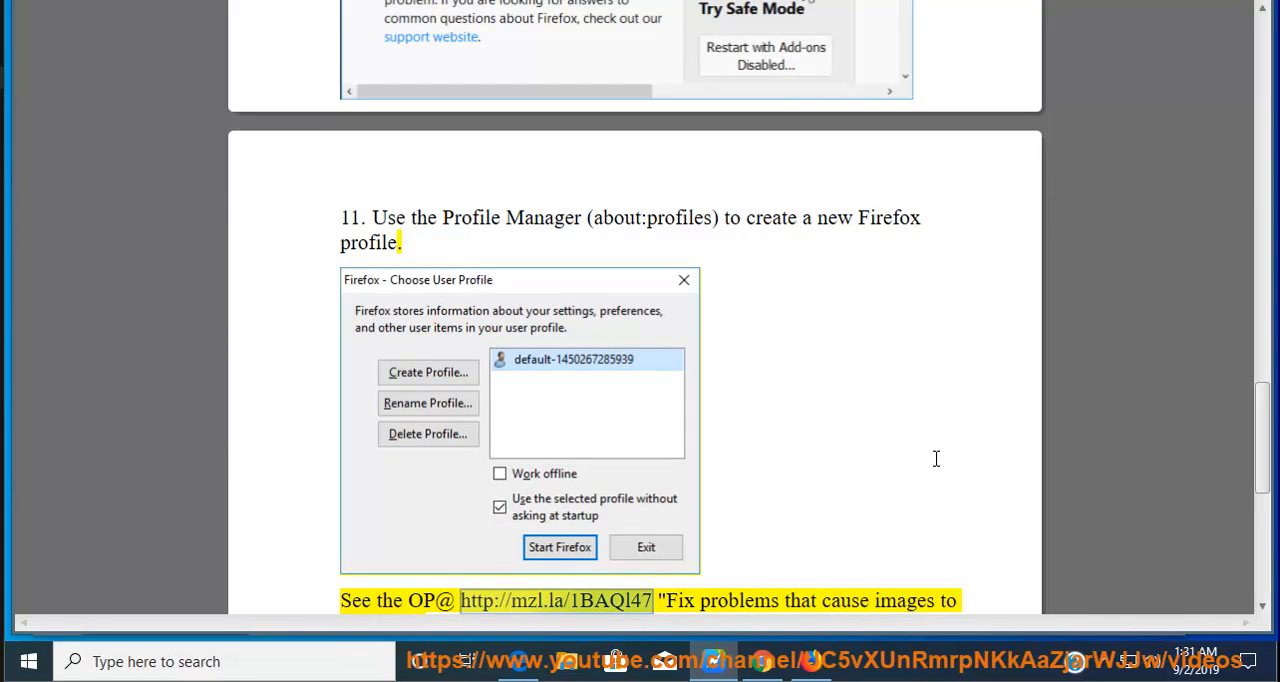
scroll(down, 3)
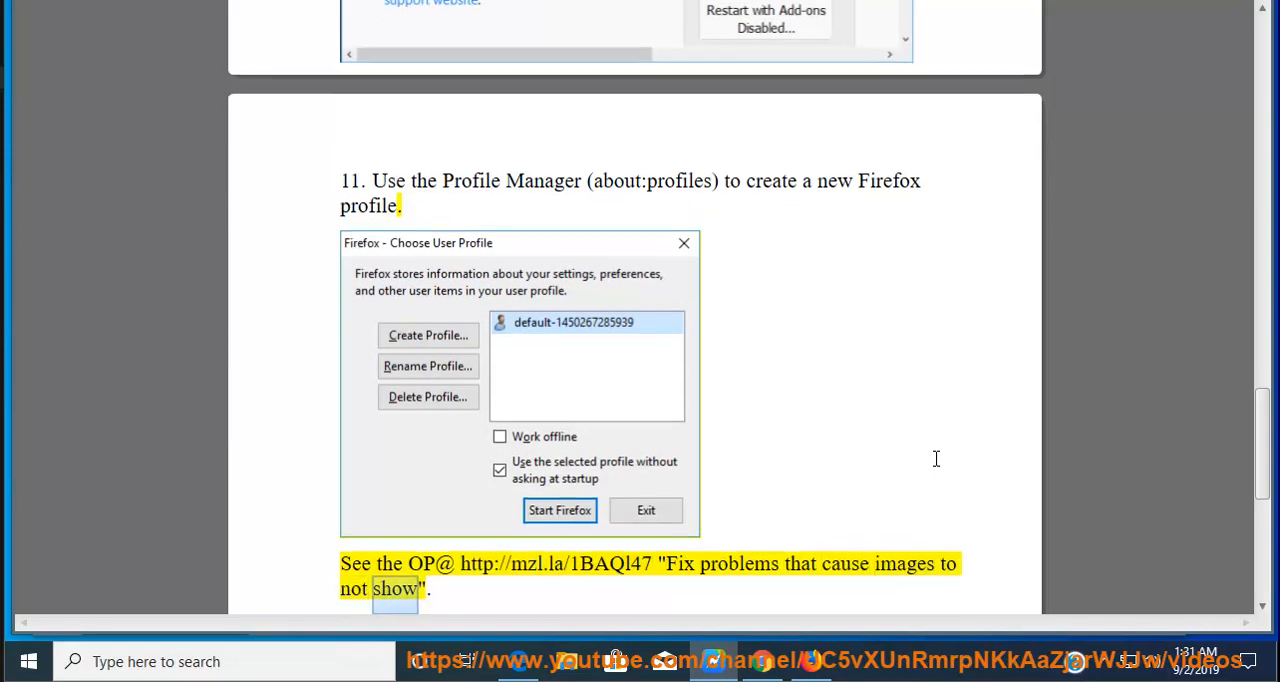